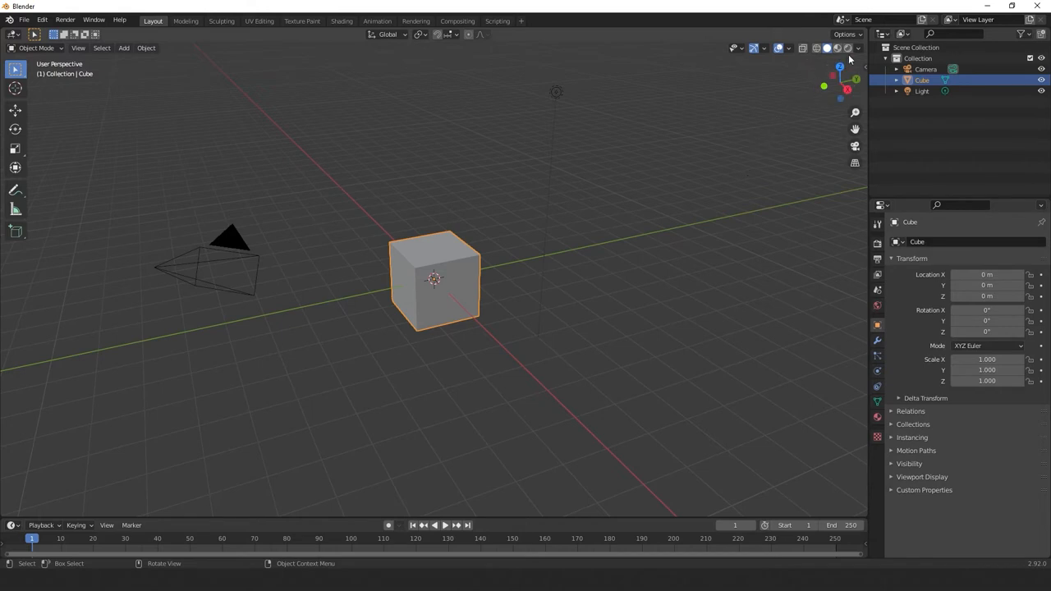
- Set viewport shading to Flat lighting with objects coloured by Texture
click(857, 48)
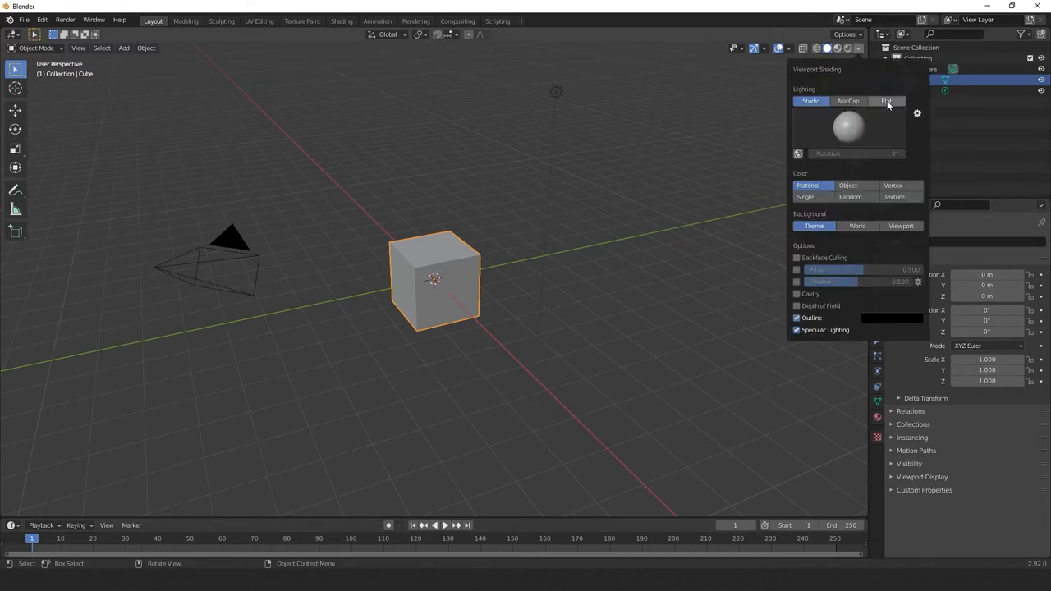
click(886, 100)
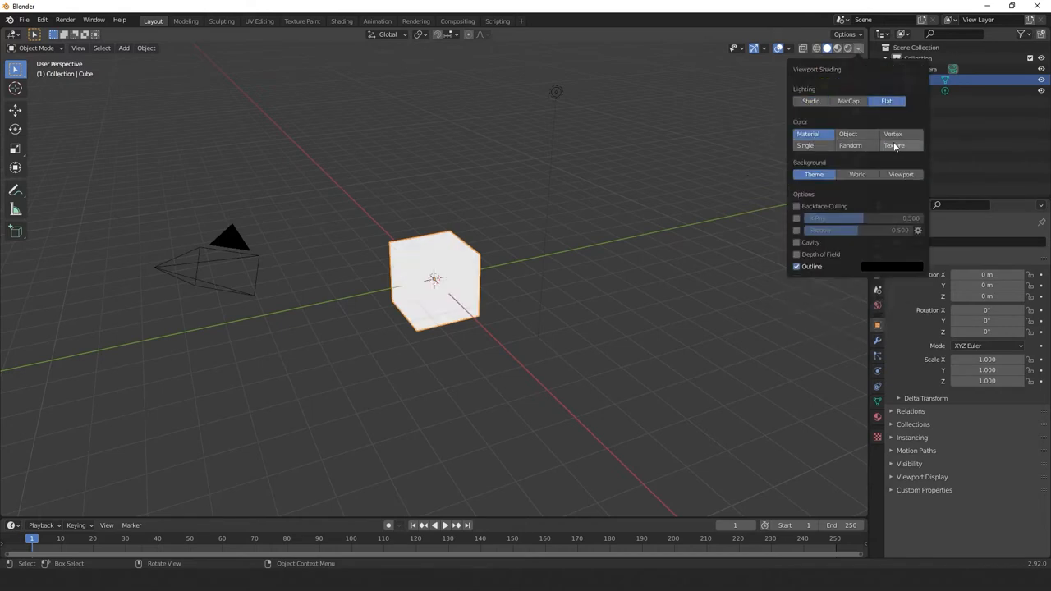
click(470, 283)
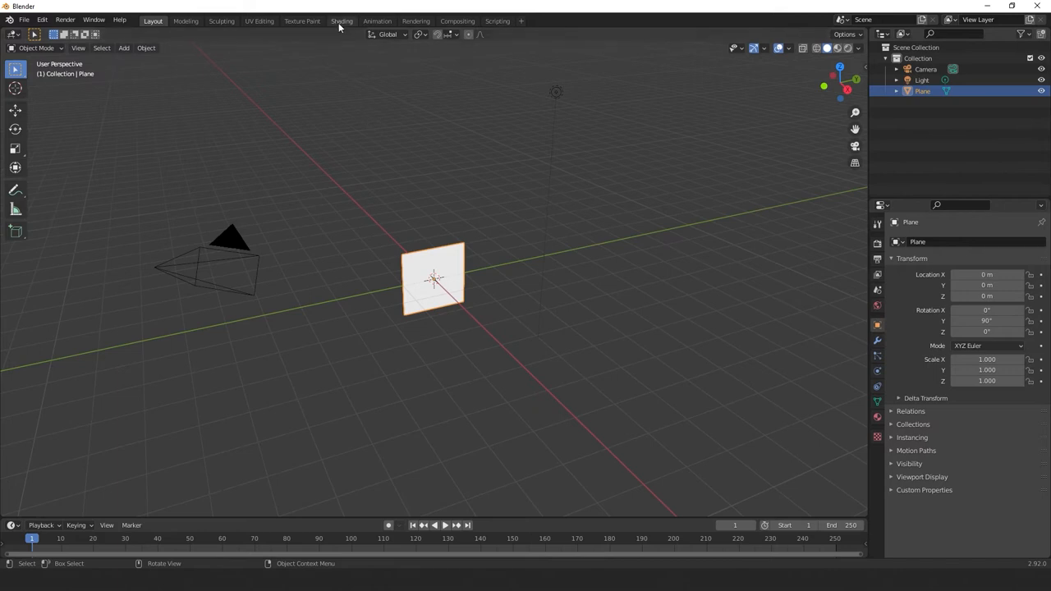
- In the Shading workspace, create a new material for the plane and add an Image Texture node
click(341, 20)
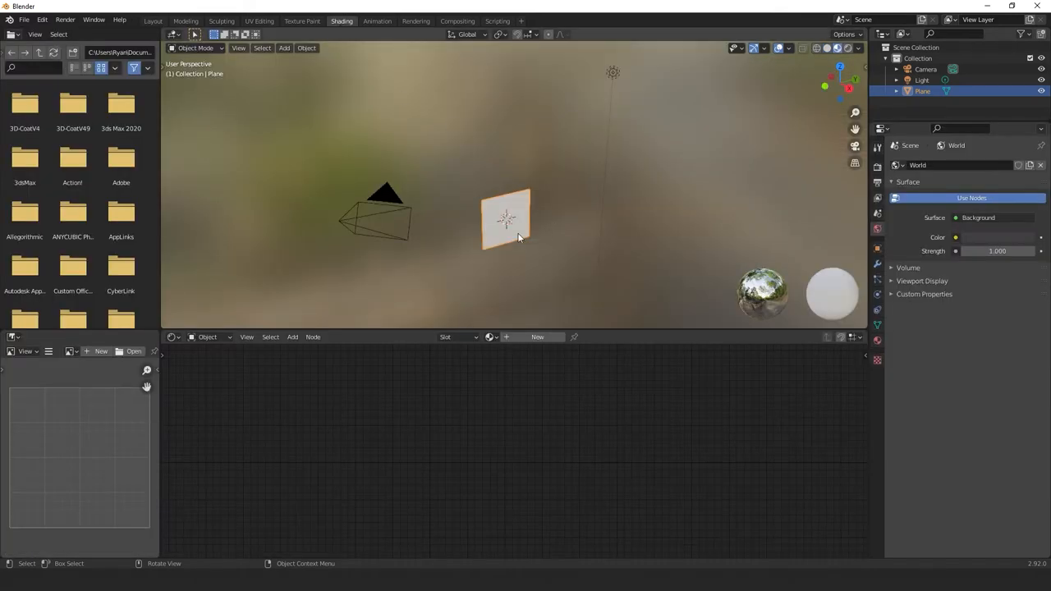
mouse_move(537, 337)
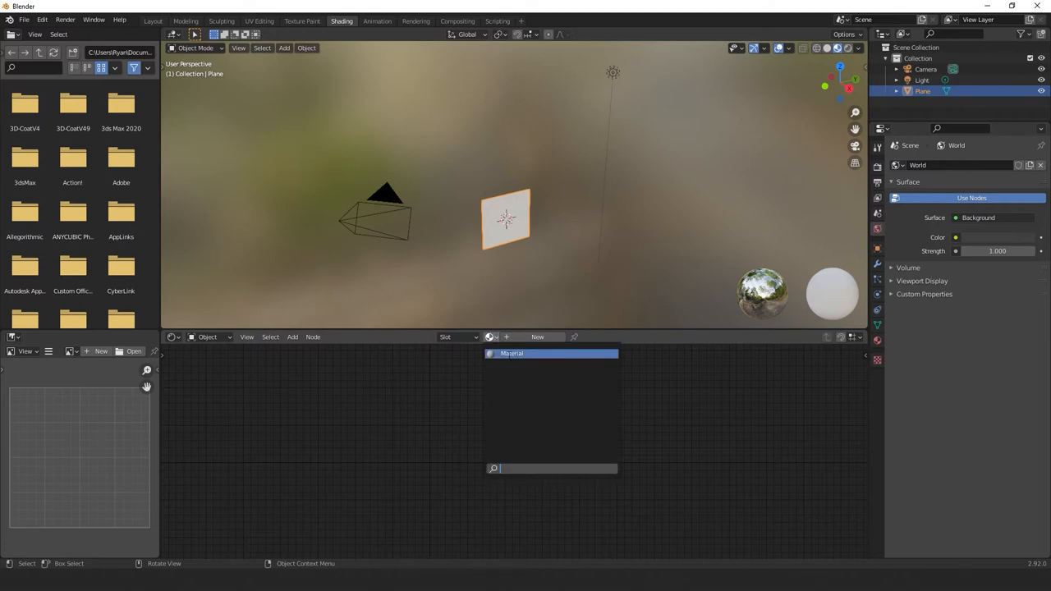
click(537, 336)
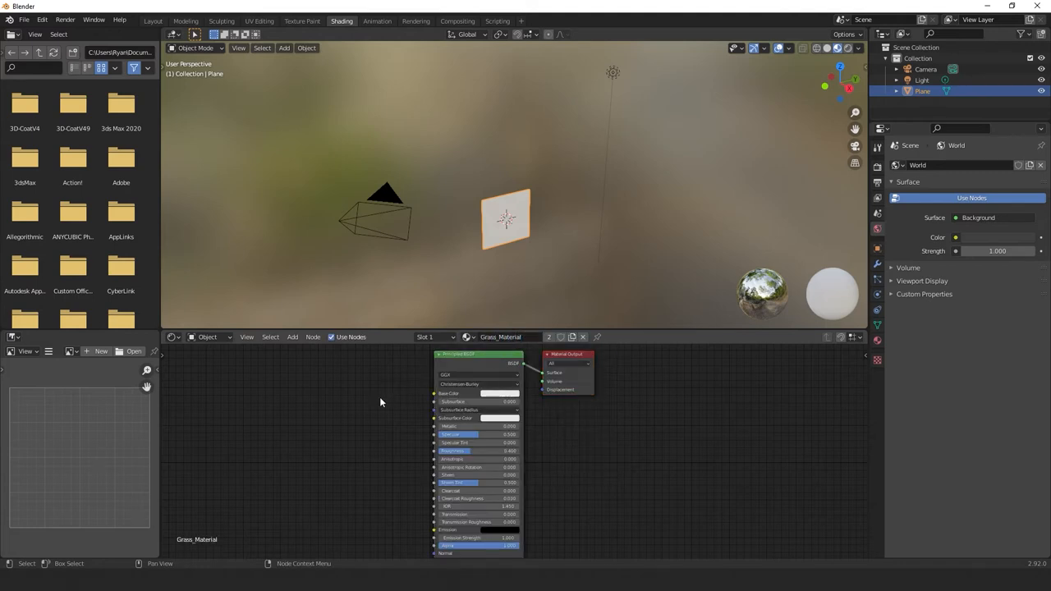
click(292, 337)
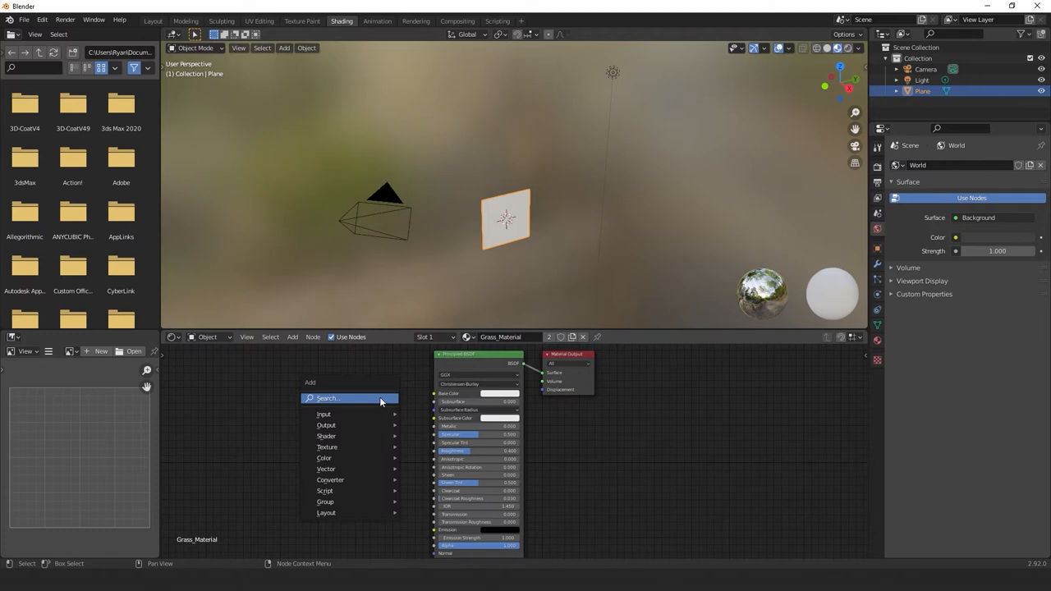
text(image)
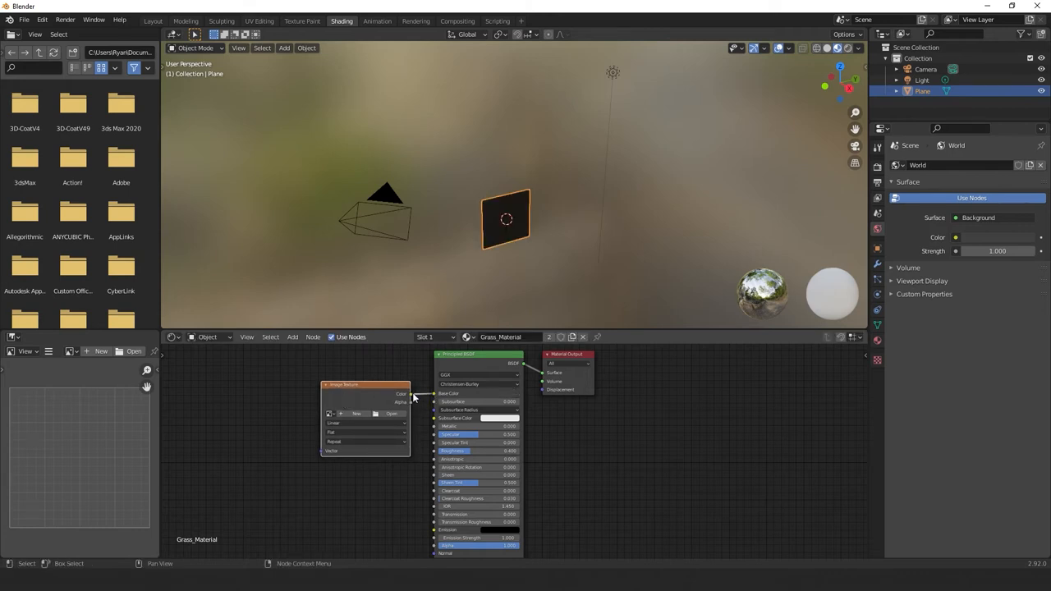
- Wire the image texture's Color into Base Color and begin a new image for it
drag(414, 394, 429, 545)
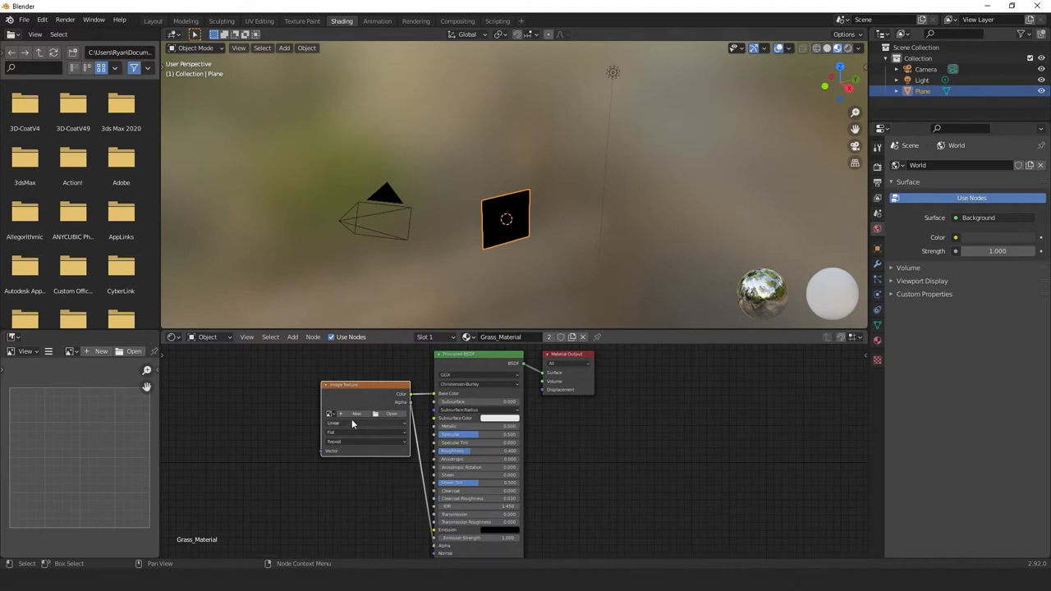
click(364, 423)
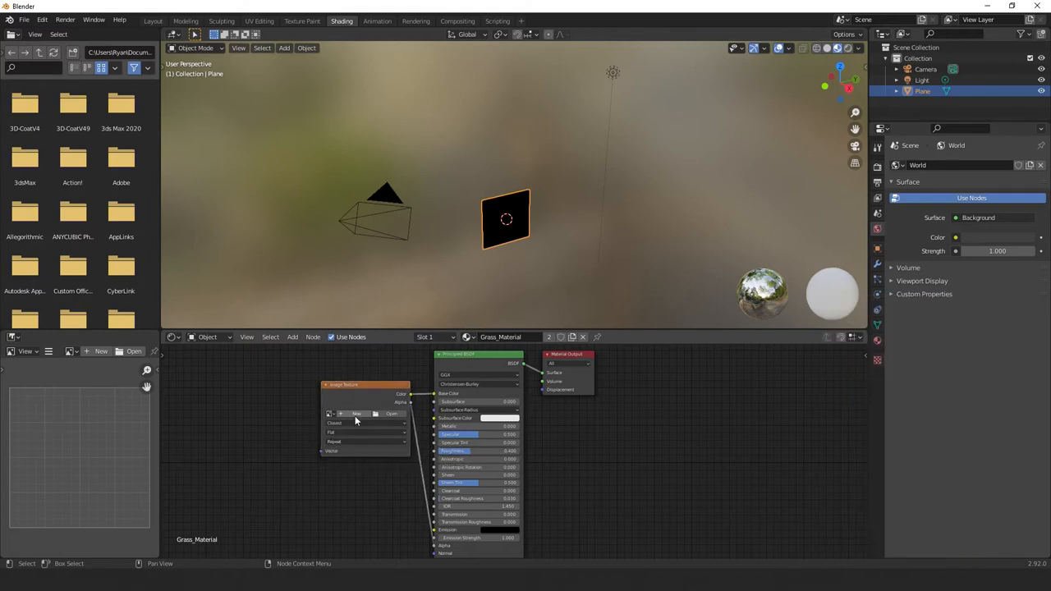
click(354, 414)
text(grass_texture)
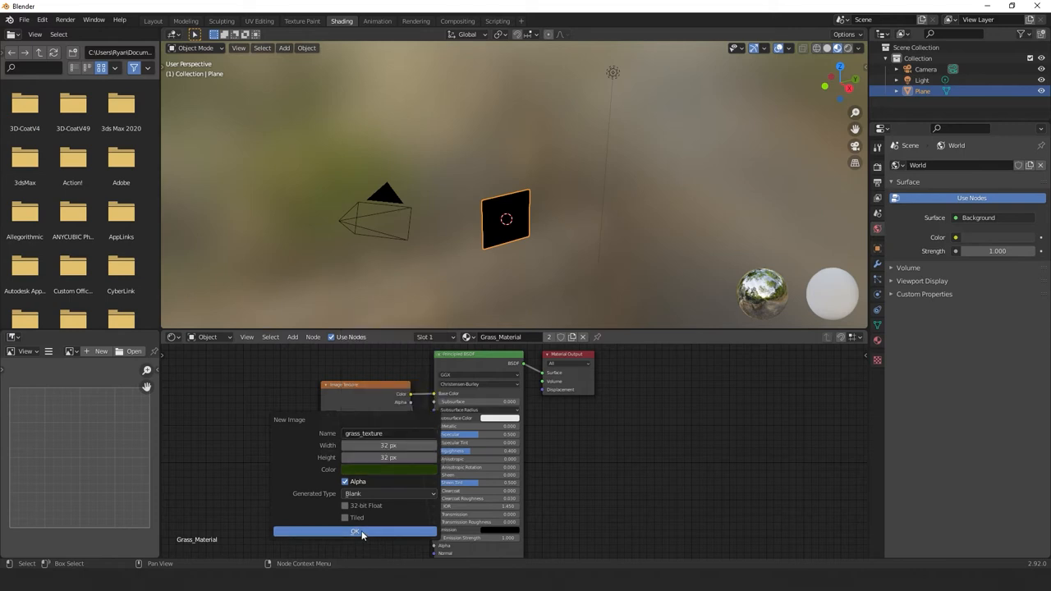
- Create the grass_texture image and move to the Texture Paint workspace
click(355, 532)
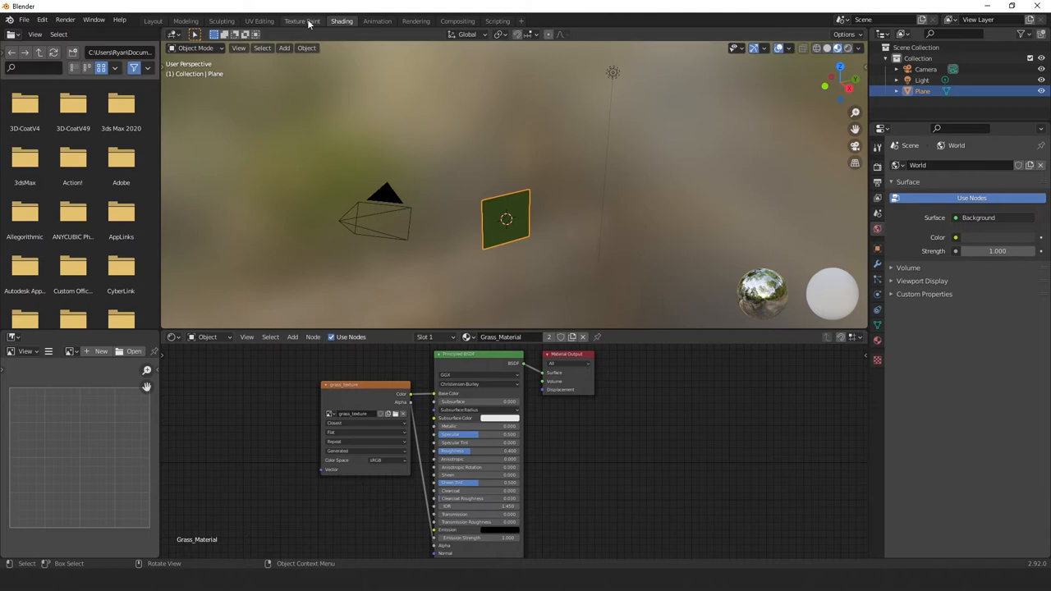
click(302, 20)
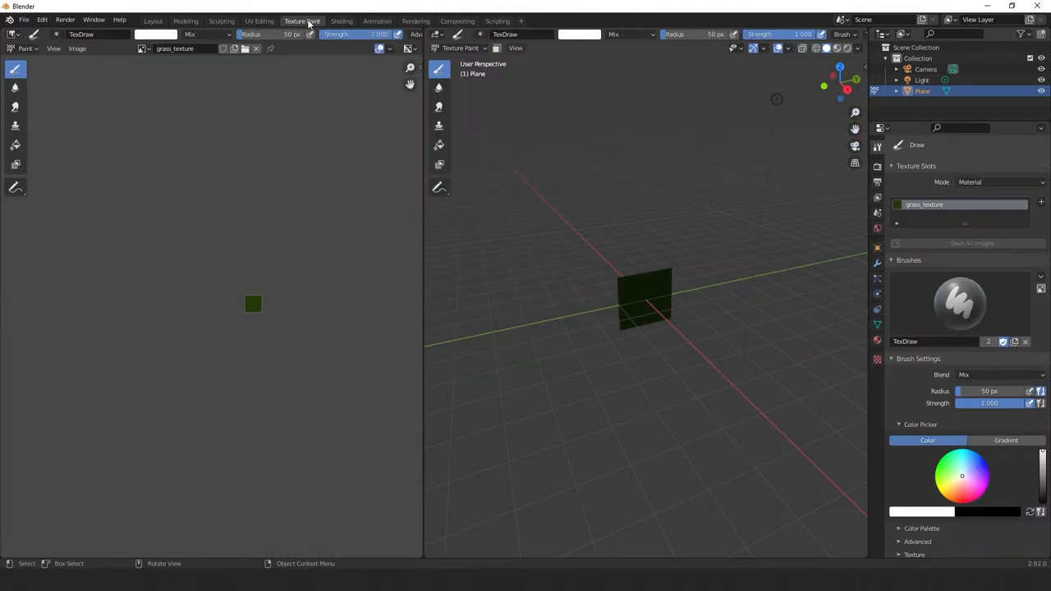
mouse_move(404, 222)
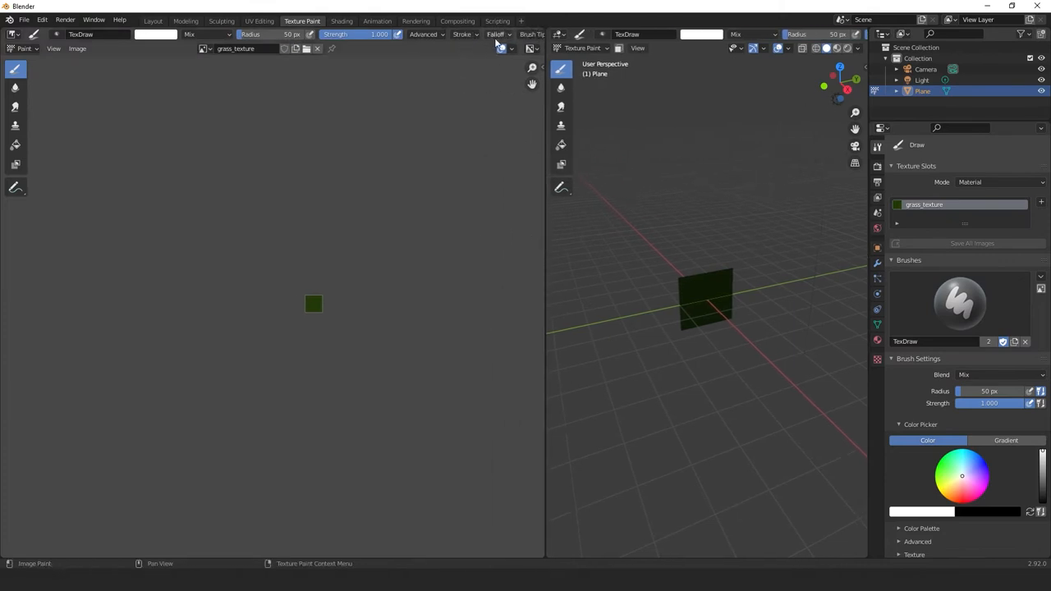
- Make the brush falloff Constant for a hard edge and reveal the Advanced brush settings
click(496, 33)
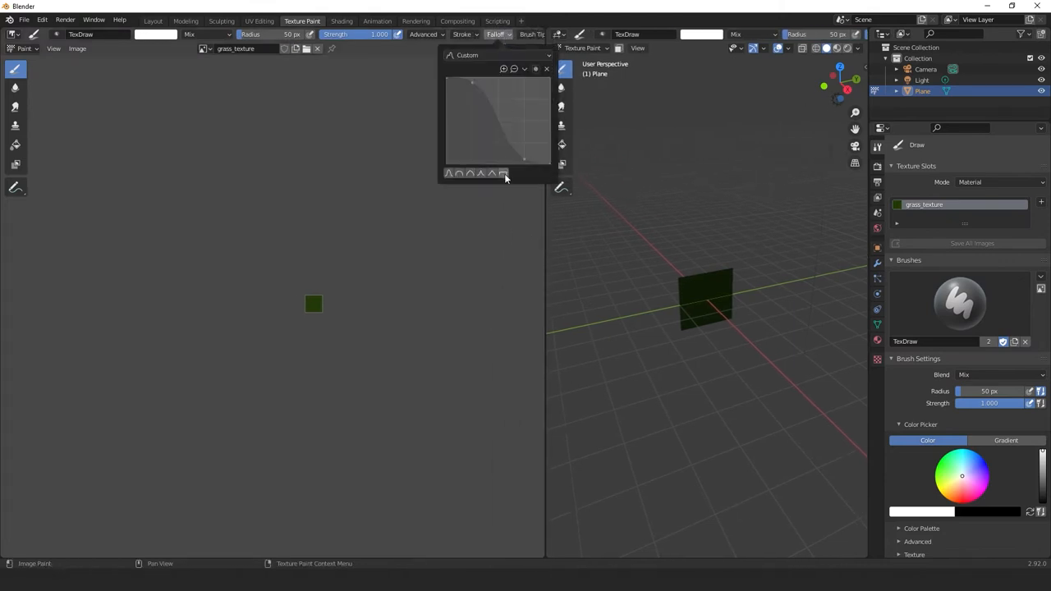
click(504, 174)
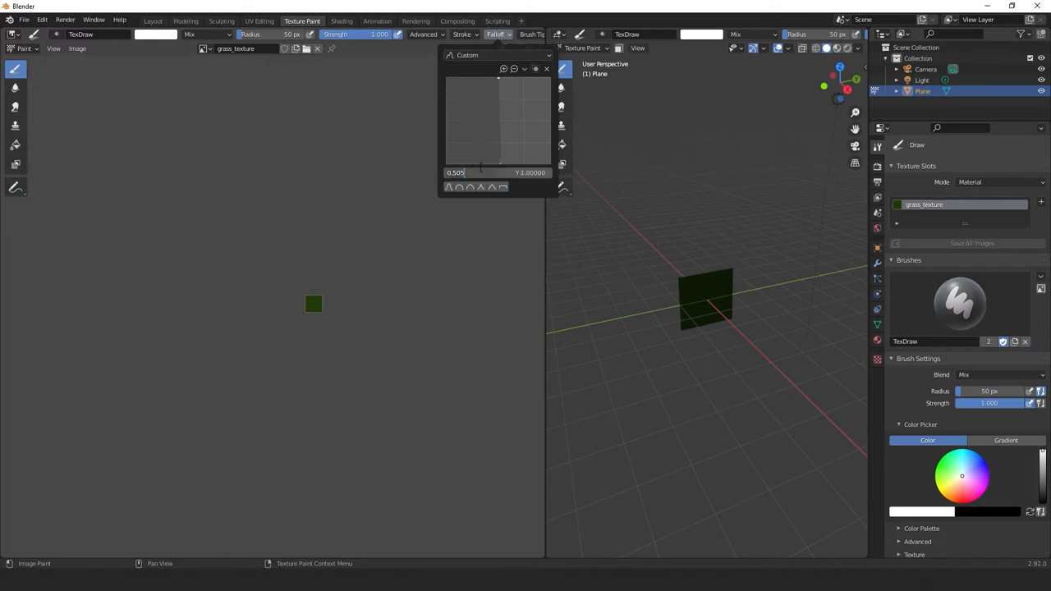
click(423, 35)
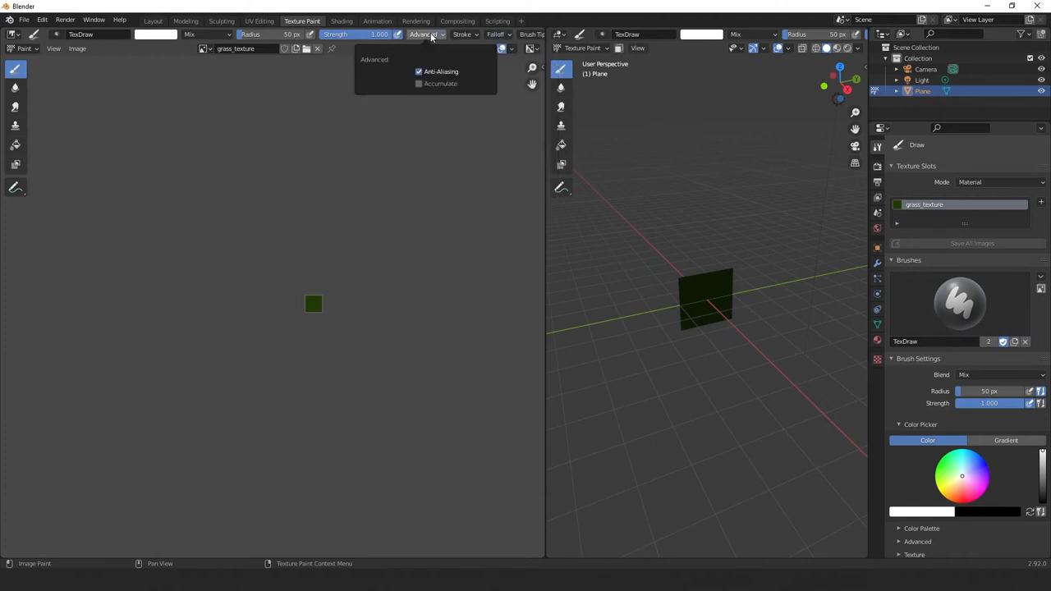
mouse_move(424, 259)
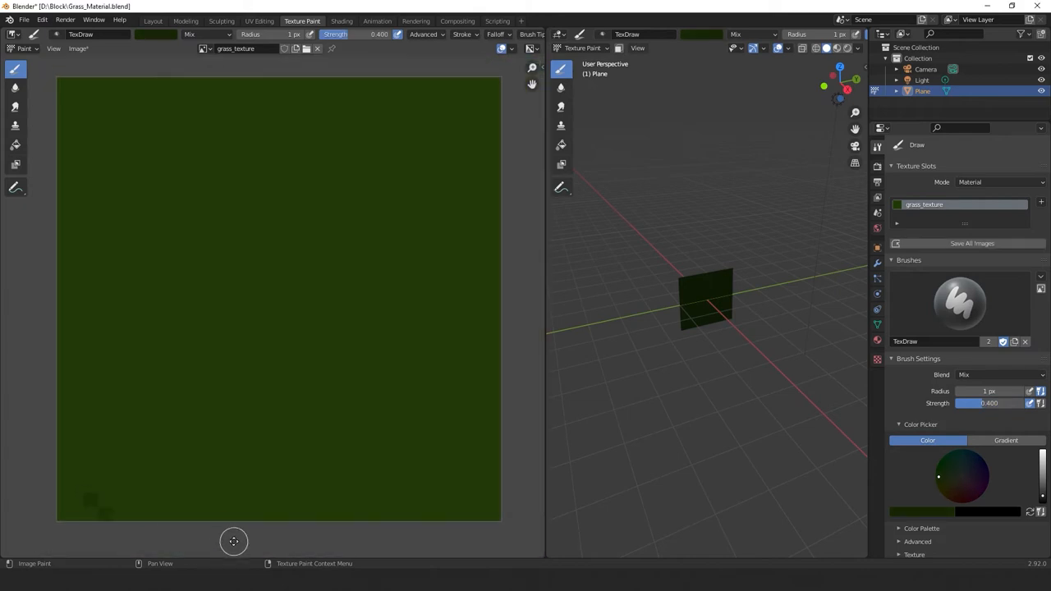
mouse_move(79, 458)
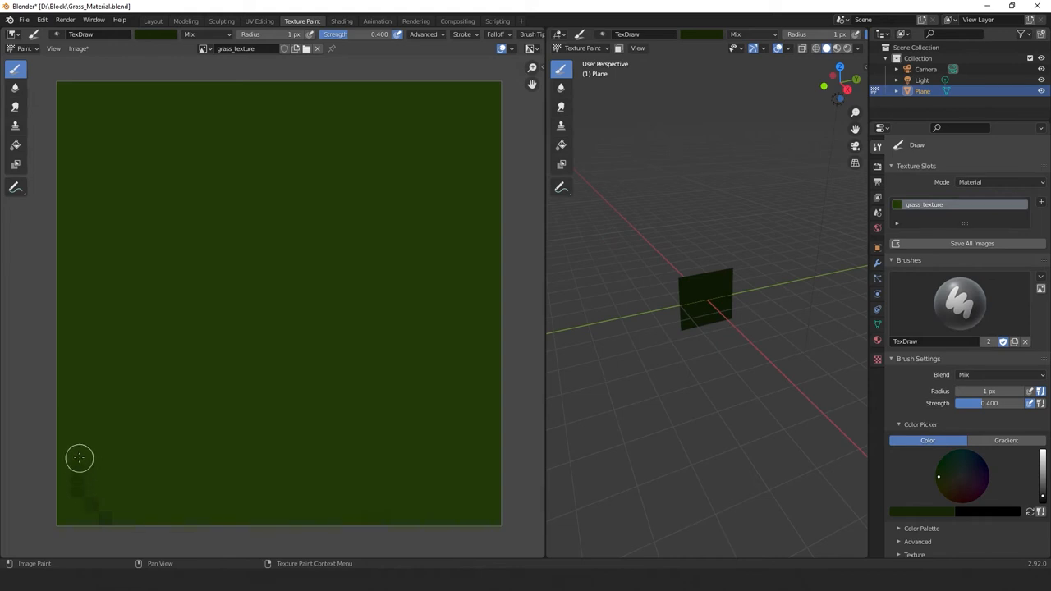
mouse_move(119, 450)
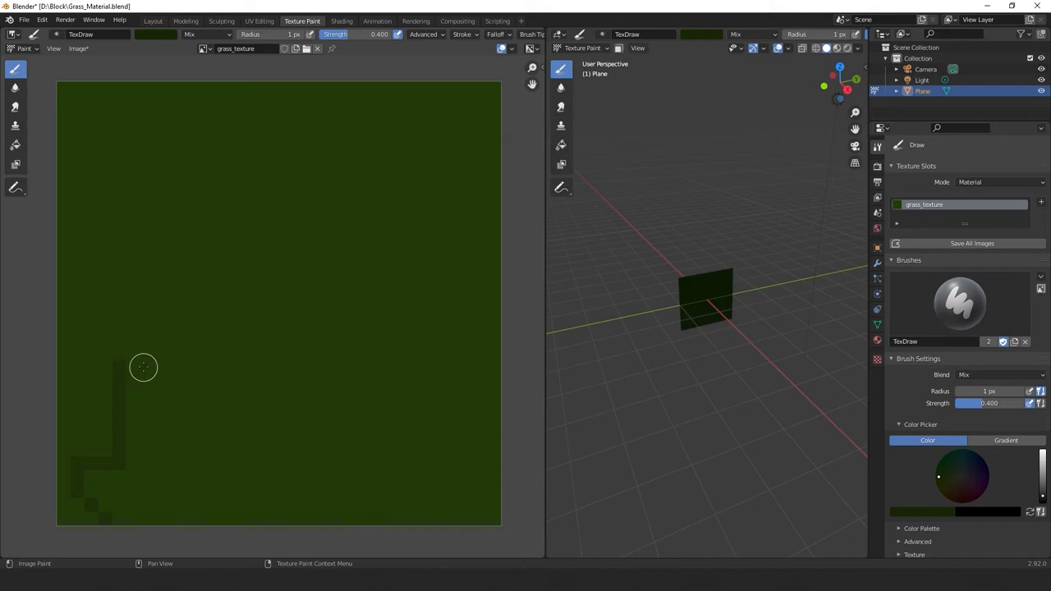
mouse_move(167, 351)
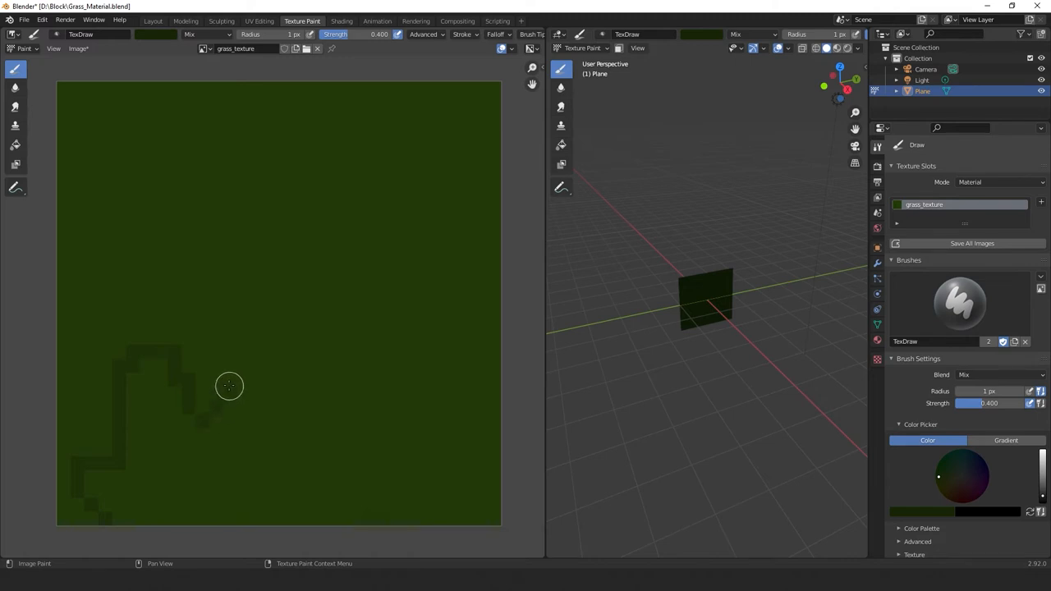
mouse_move(230, 343)
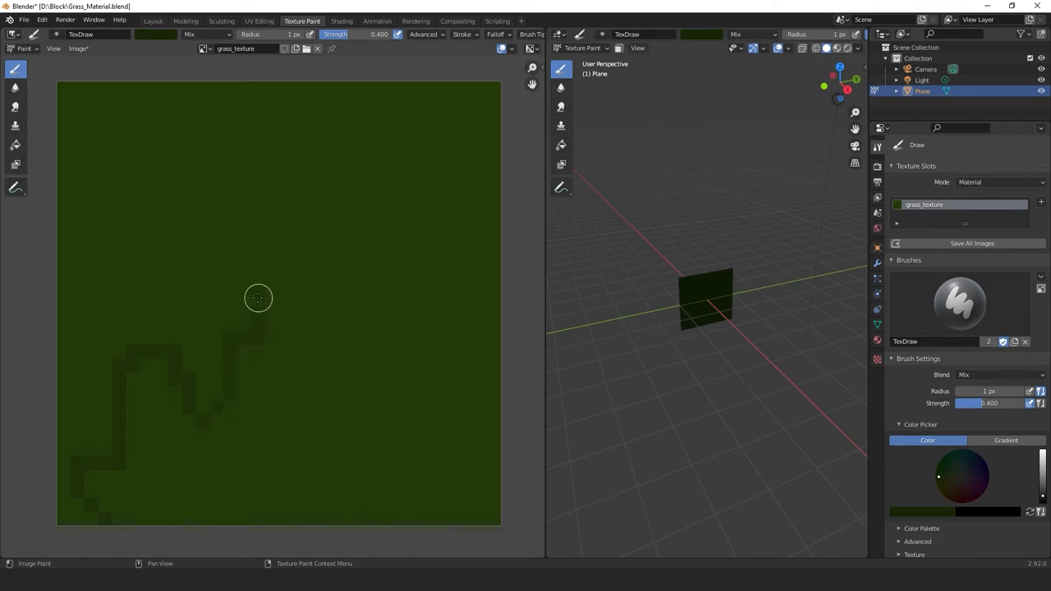
mouse_move(273, 266)
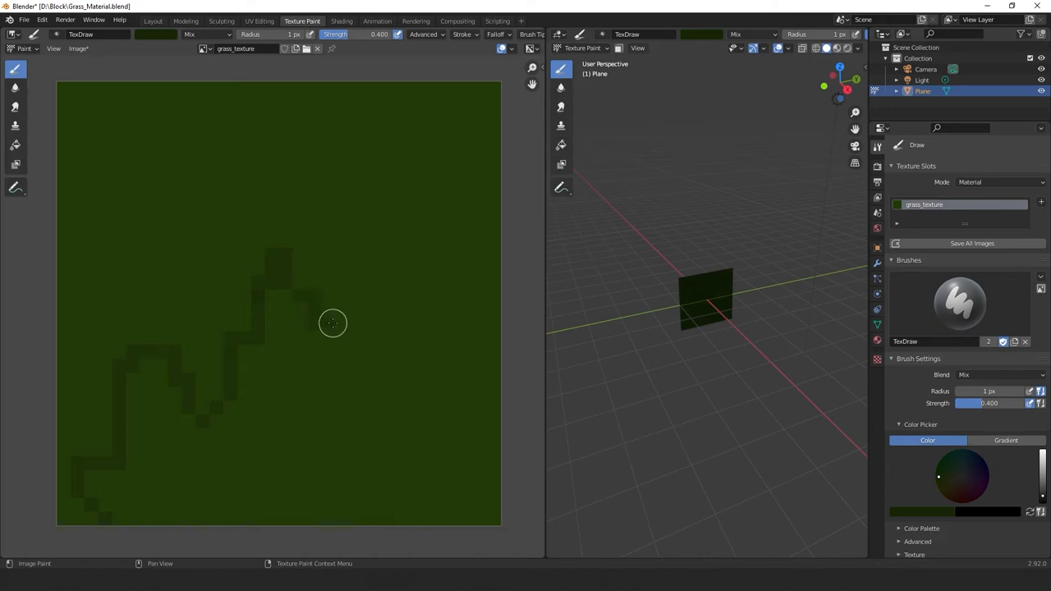
mouse_move(366, 321)
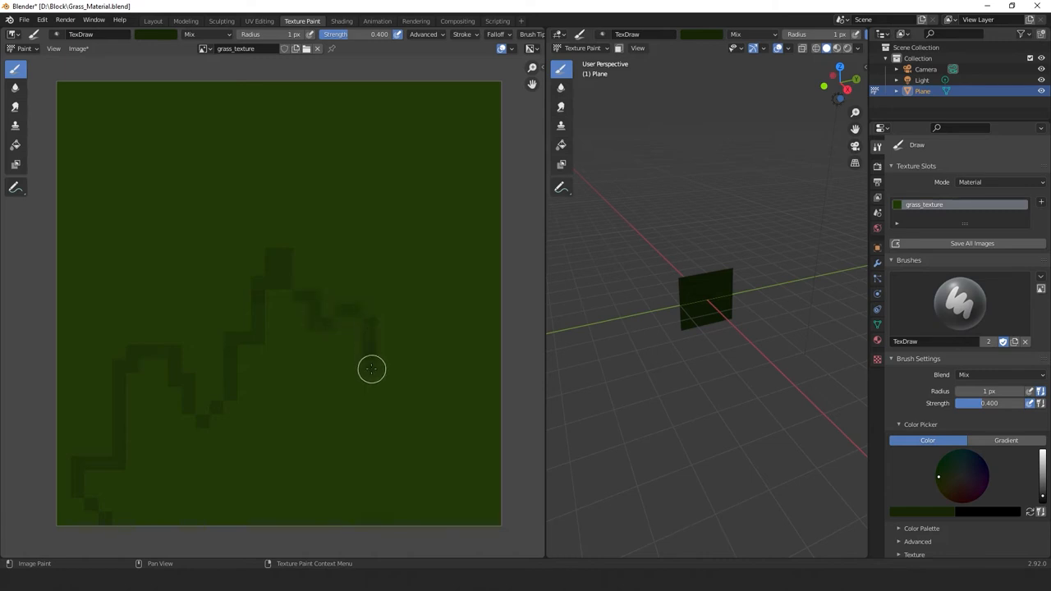
mouse_move(391, 368)
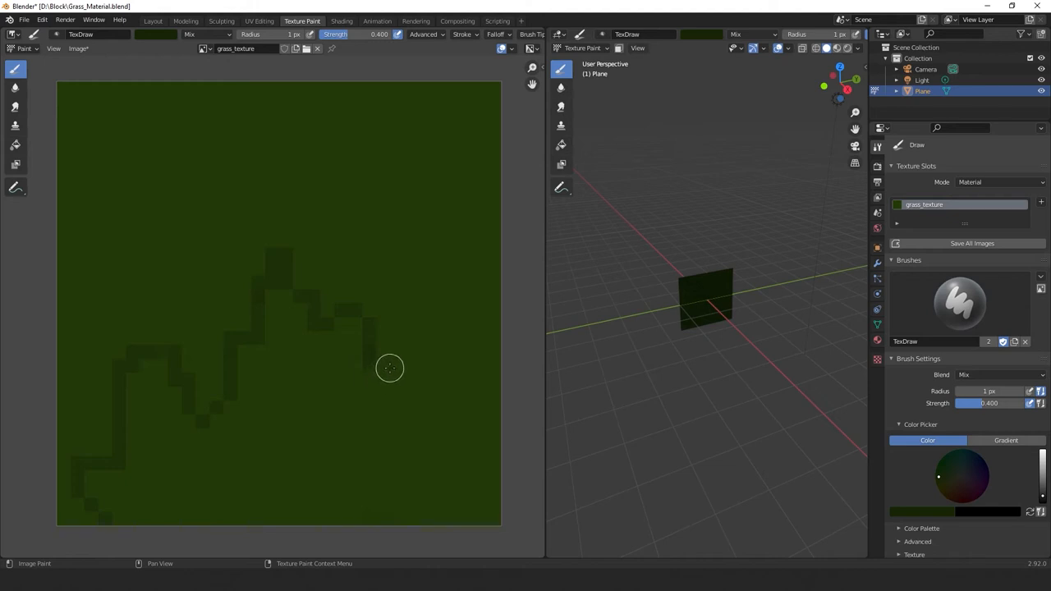
mouse_move(397, 363)
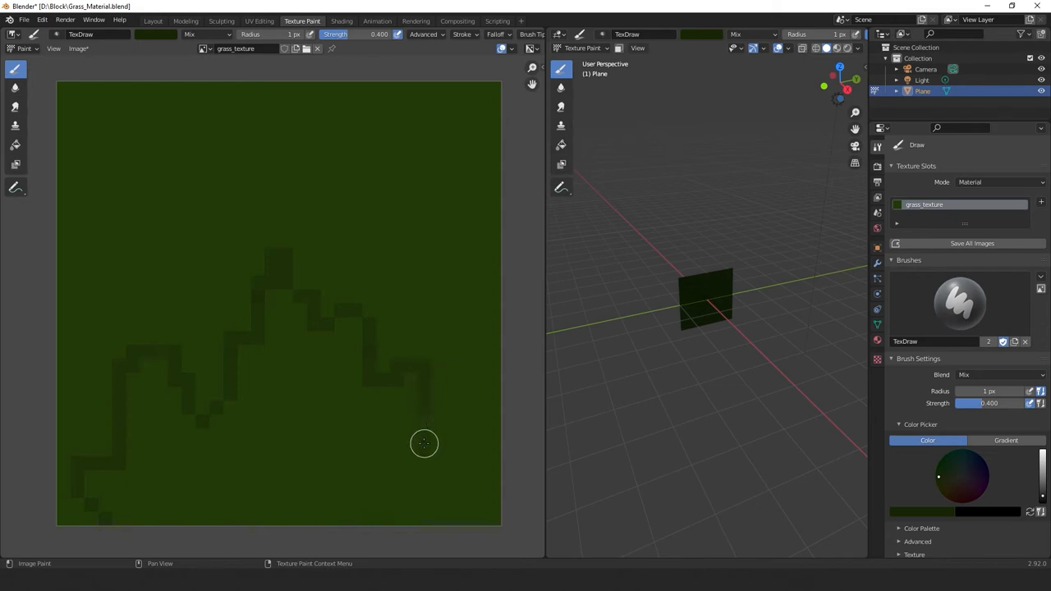
mouse_move(437, 458)
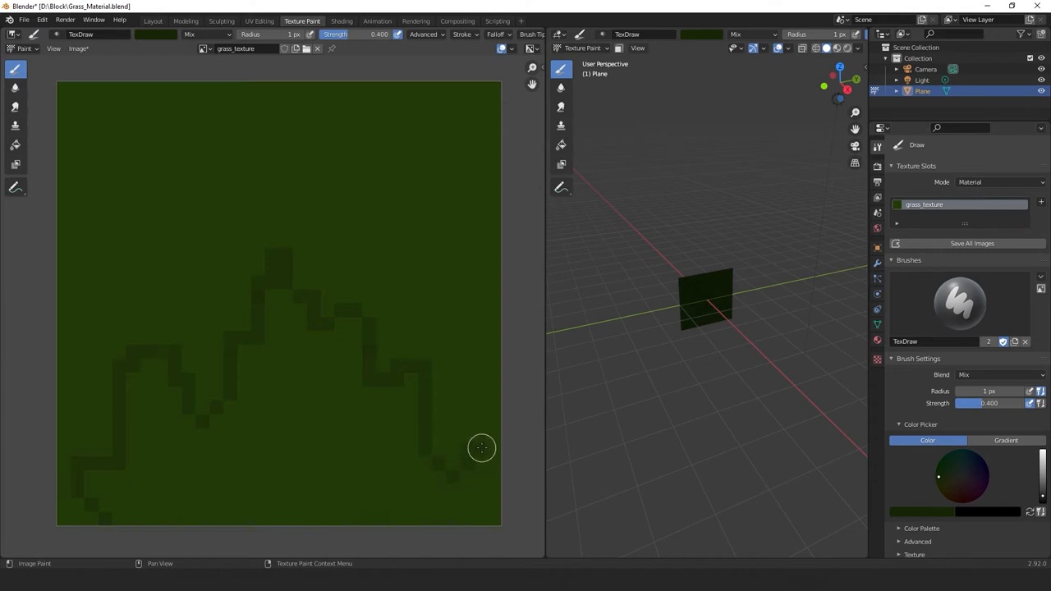
mouse_move(492, 479)
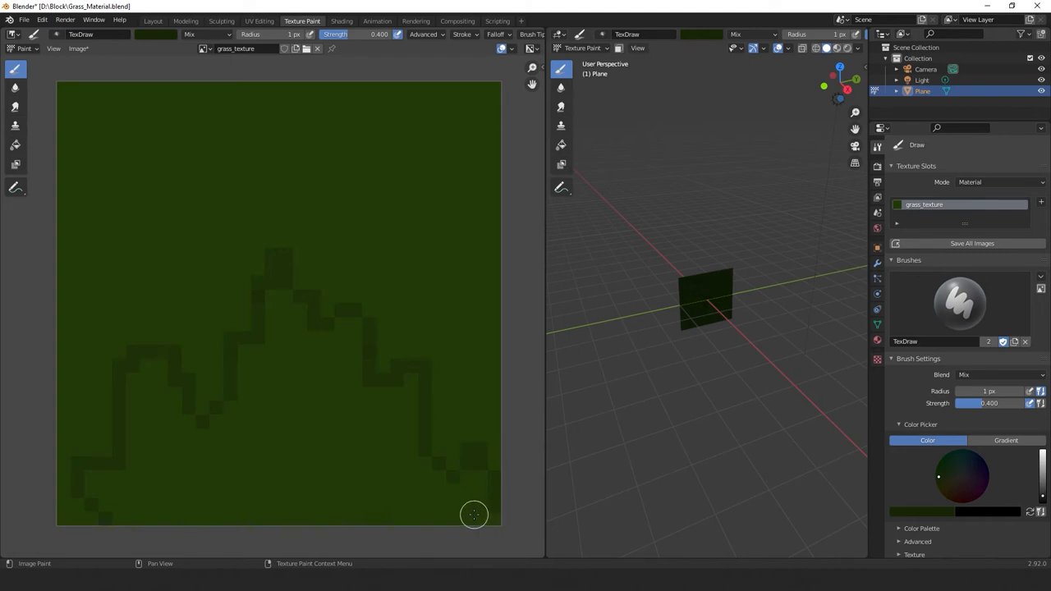
mouse_move(463, 519)
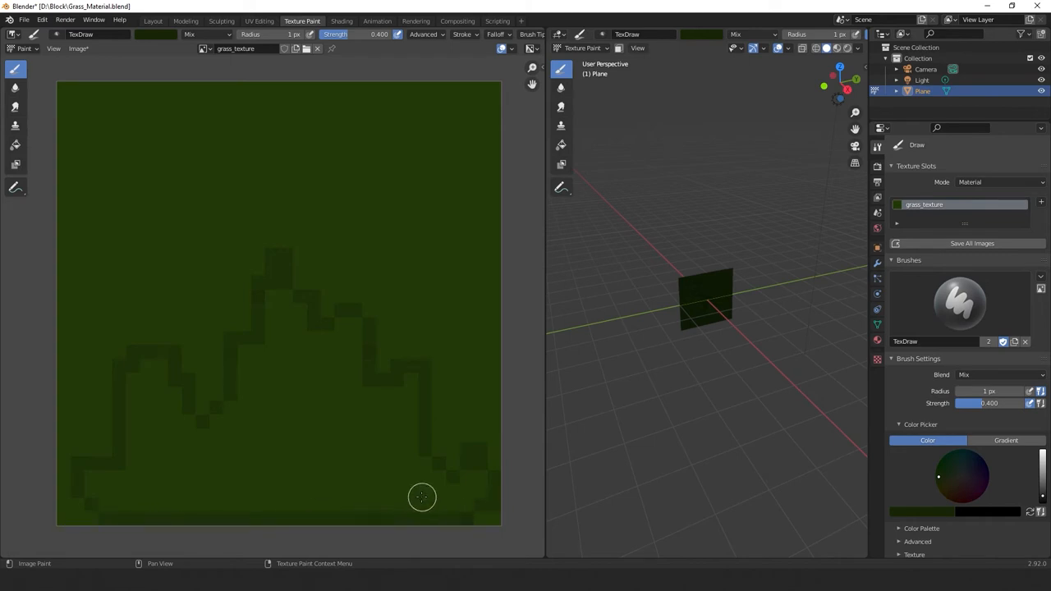
mouse_move(390, 479)
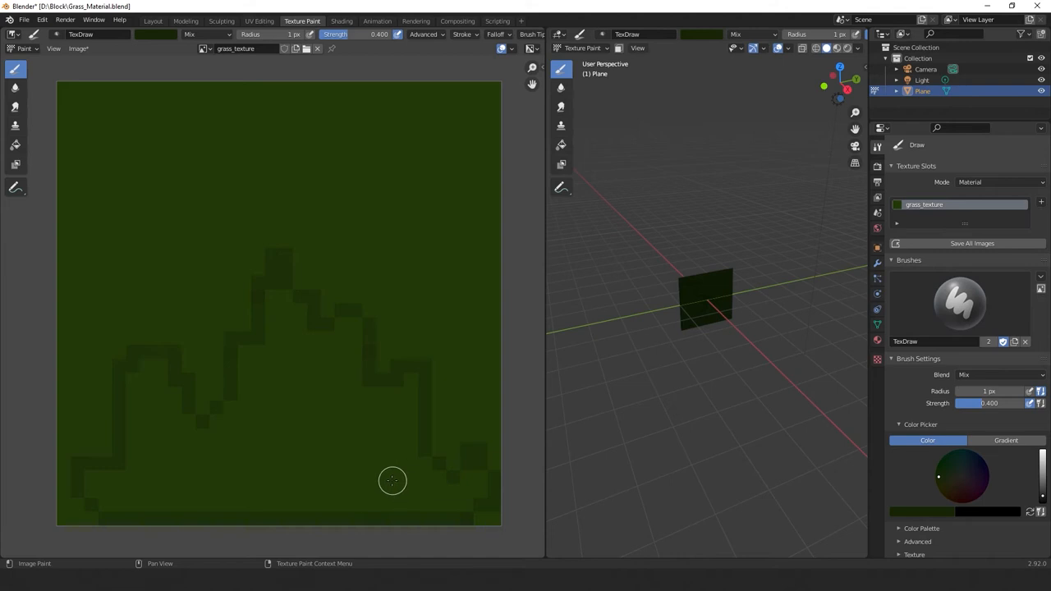
mouse_move(253, 411)
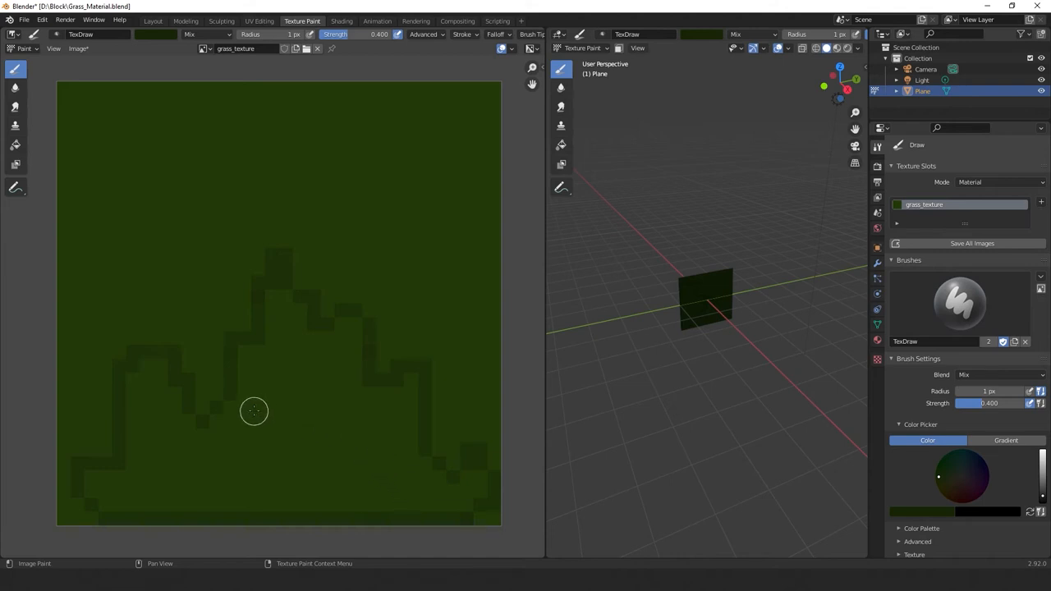
mouse_move(275, 404)
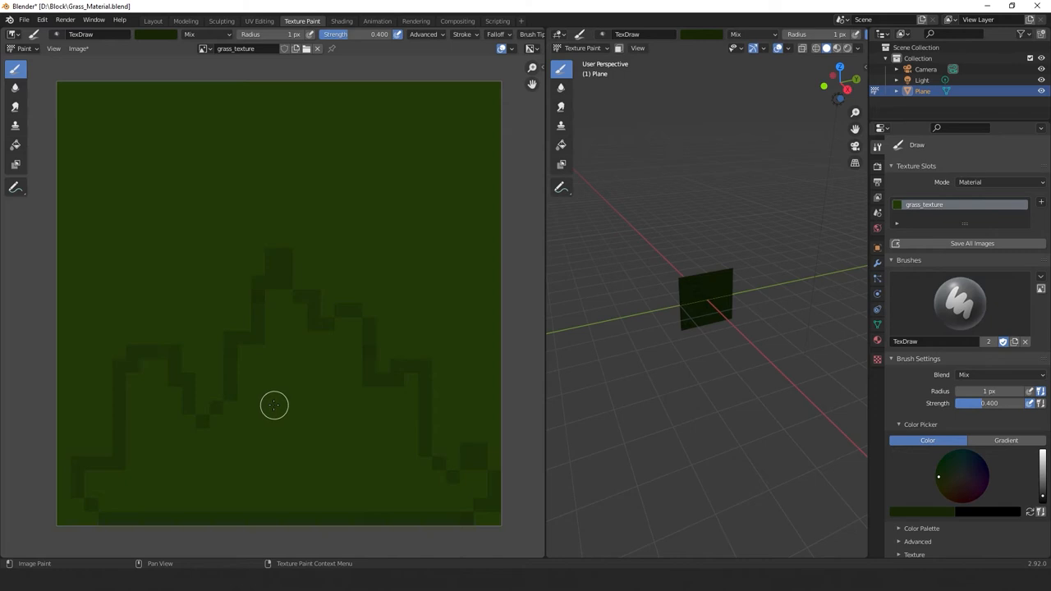
mouse_move(106, 506)
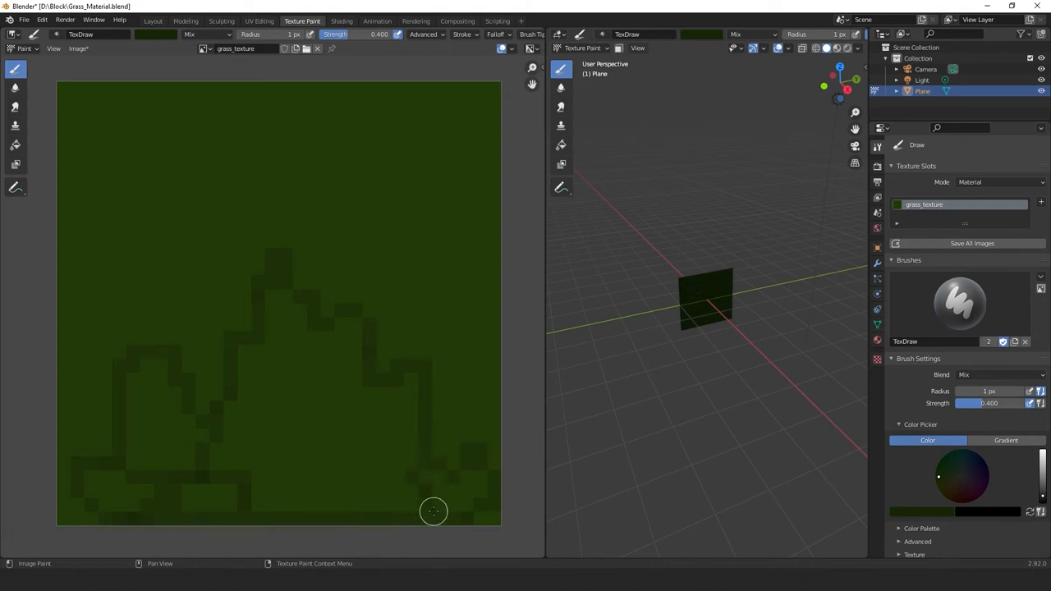
mouse_move(378, 385)
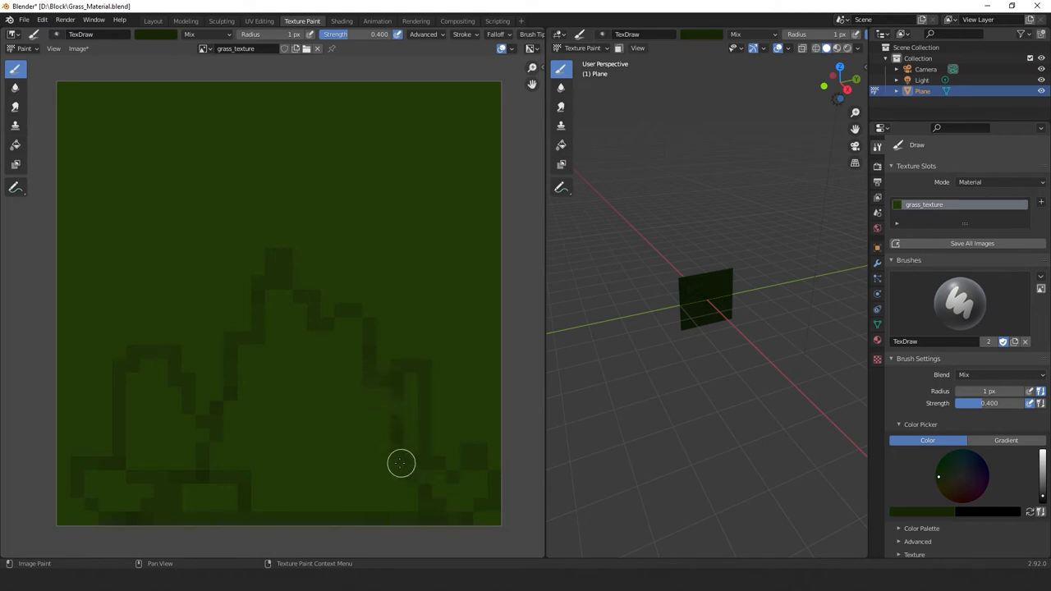
mouse_move(377, 411)
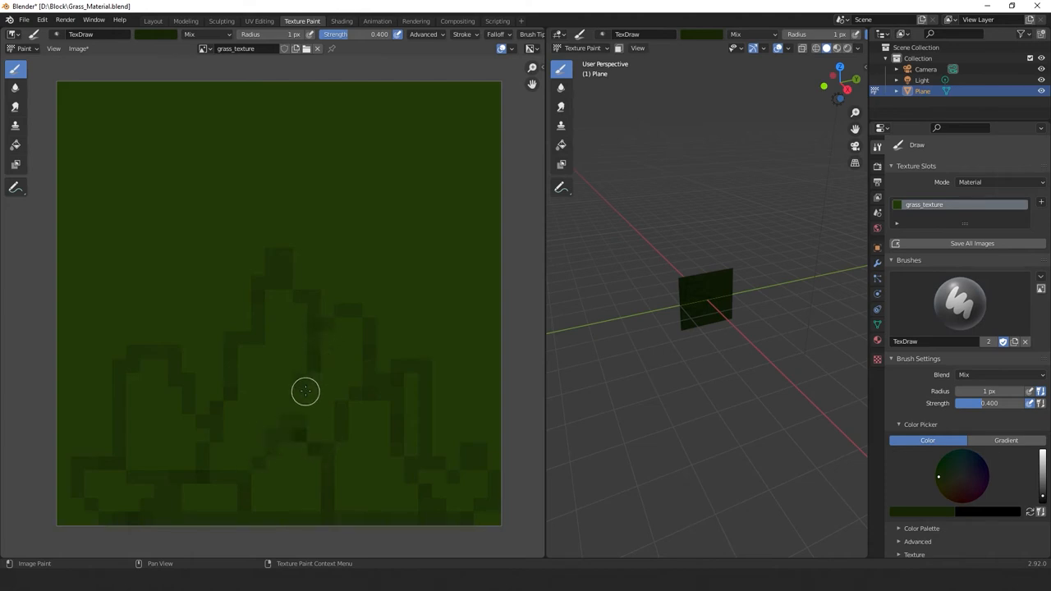
mouse_move(322, 415)
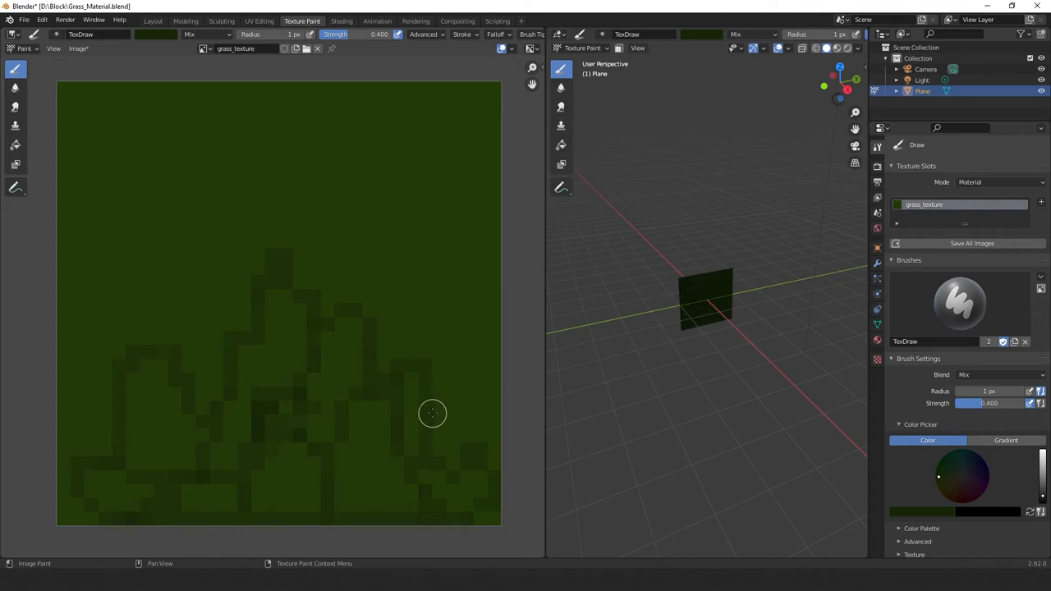
mouse_move(473, 433)
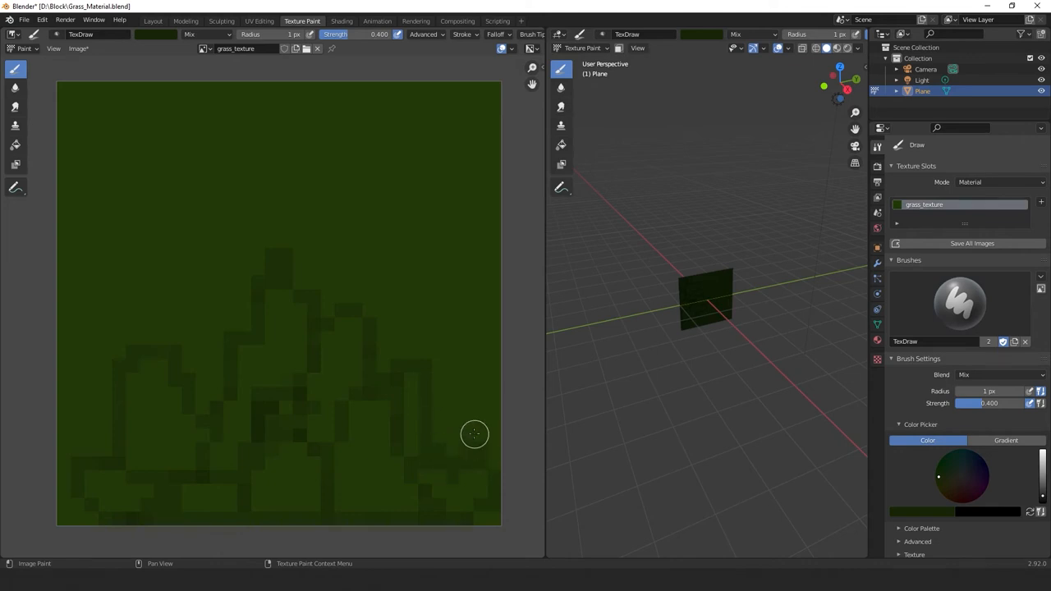
mouse_move(135, 502)
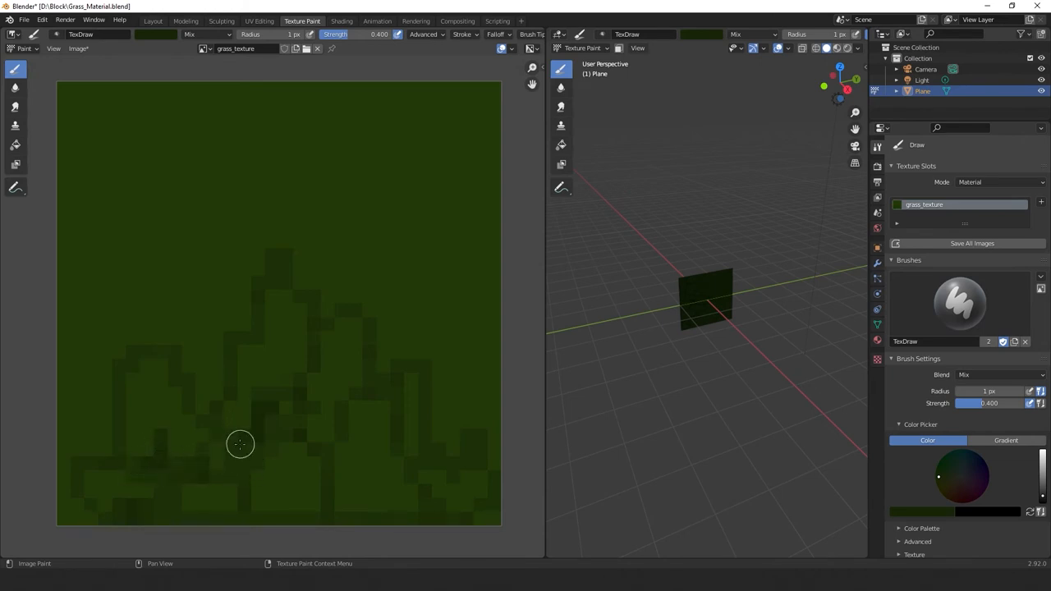
mouse_move(312, 364)
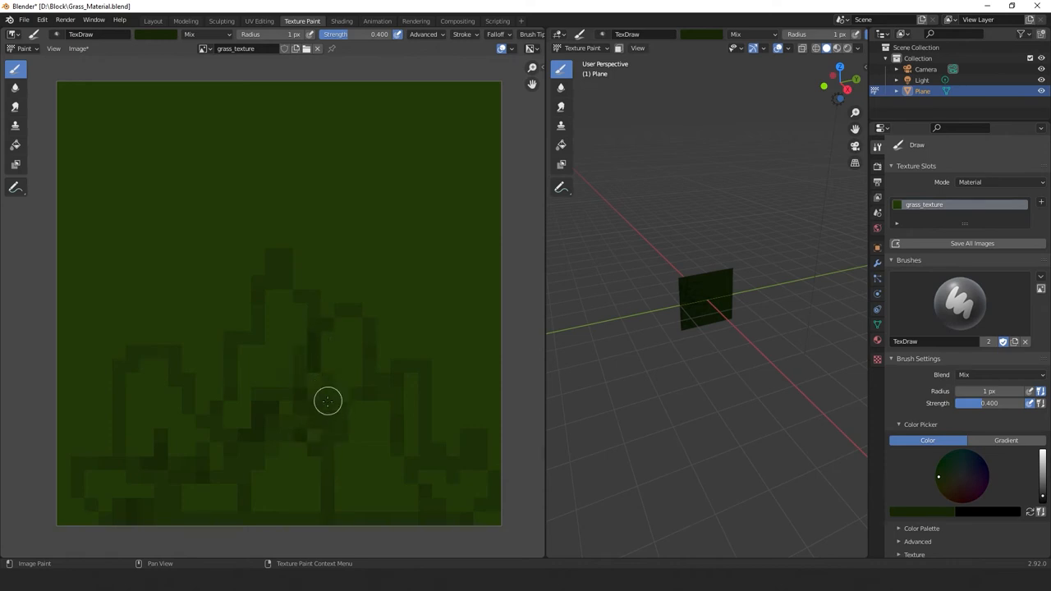
mouse_move(396, 363)
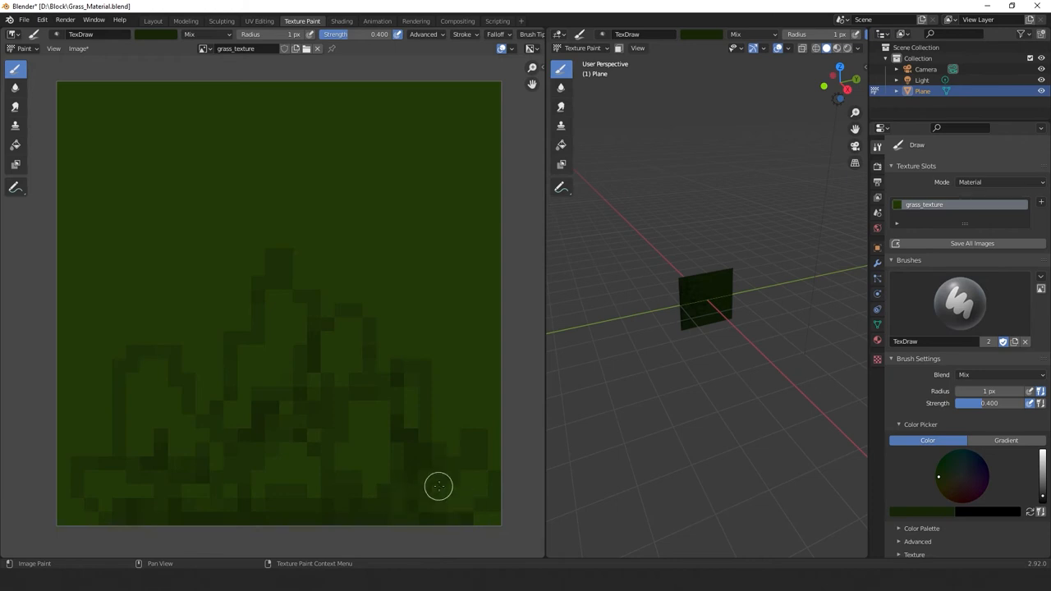
mouse_move(123, 418)
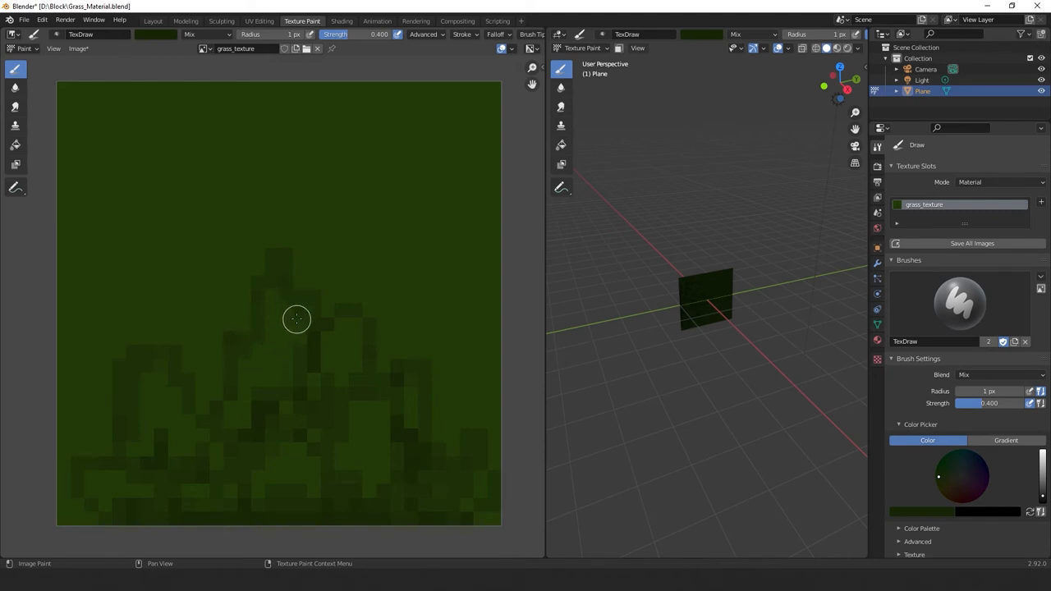
mouse_move(384, 385)
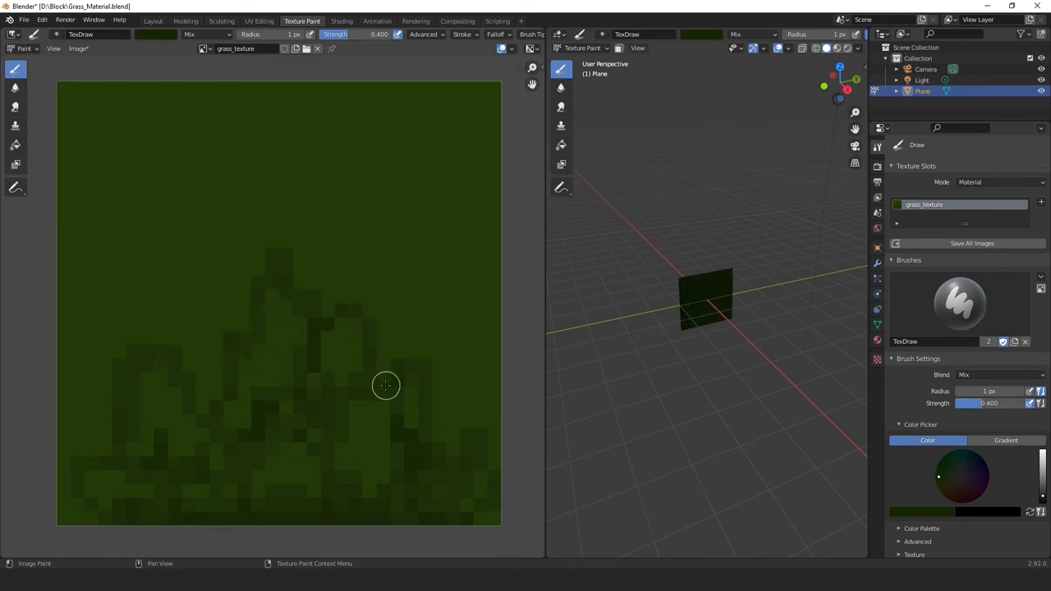
mouse_move(98, 381)
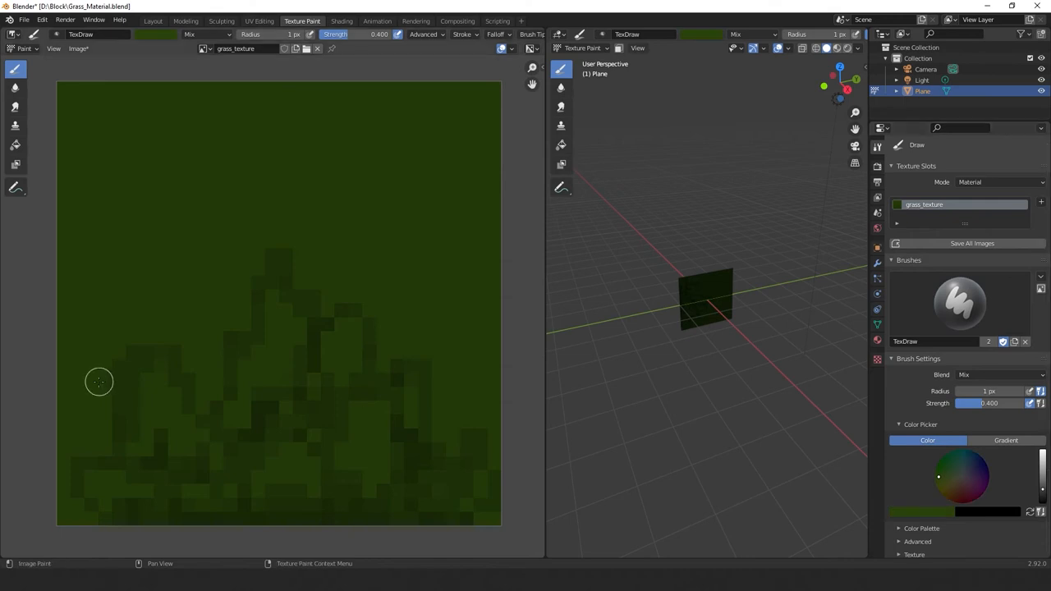
mouse_move(115, 477)
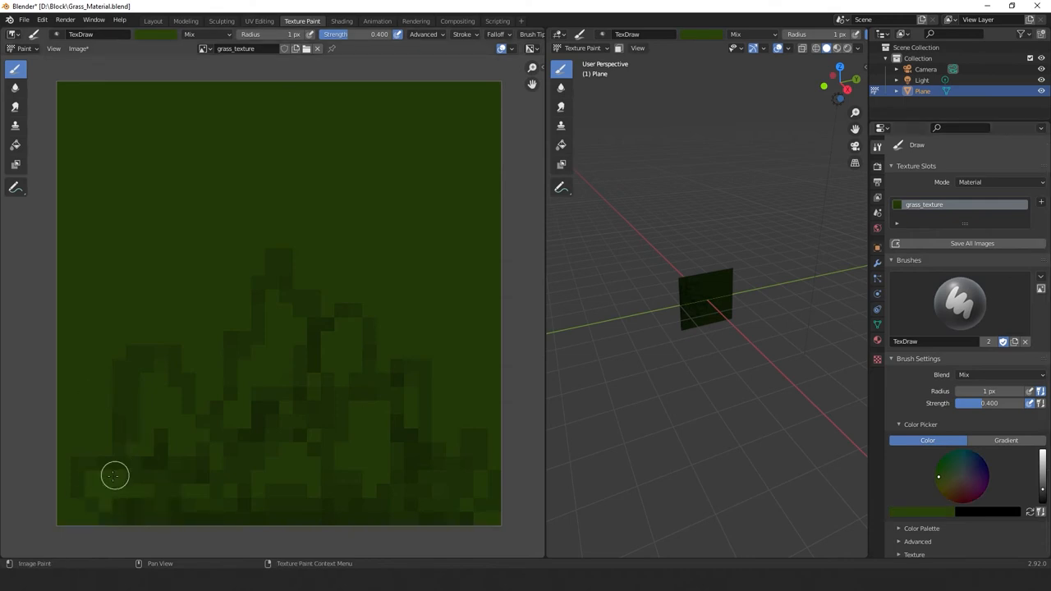
mouse_move(150, 384)
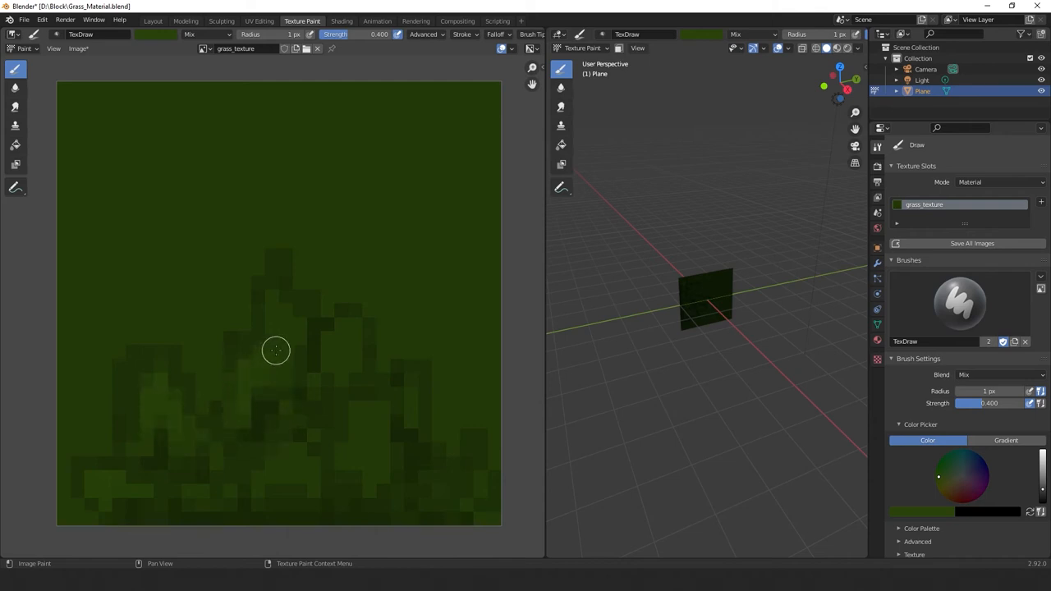
mouse_move(277, 339)
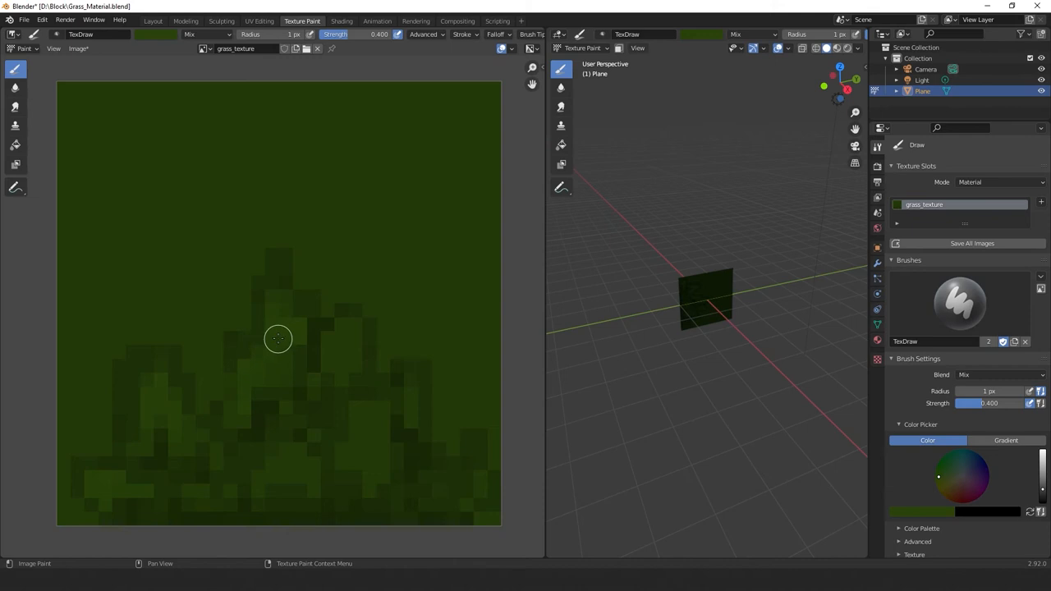
mouse_move(325, 338)
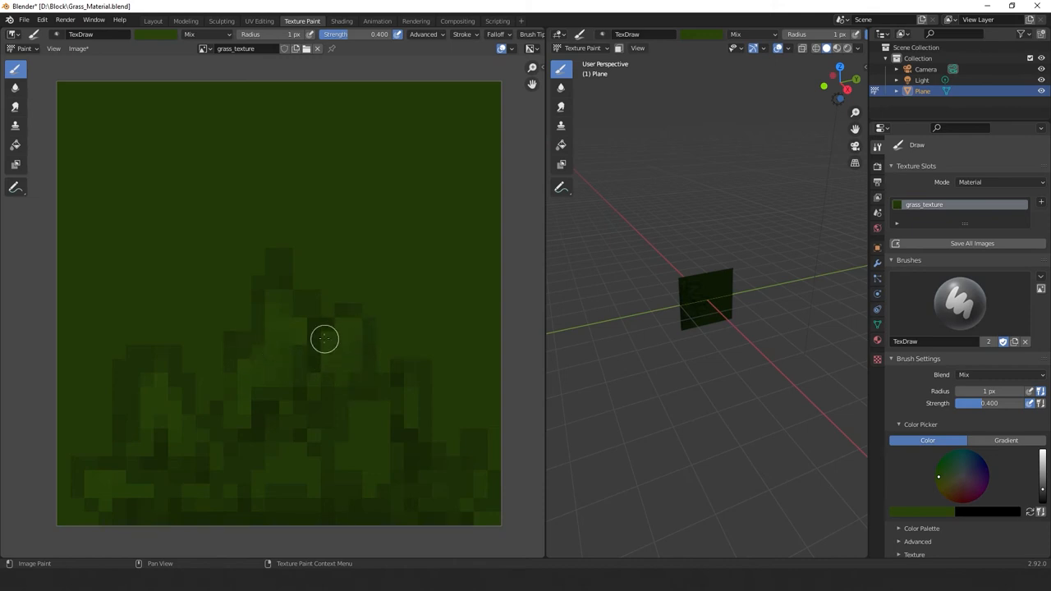
mouse_move(351, 374)
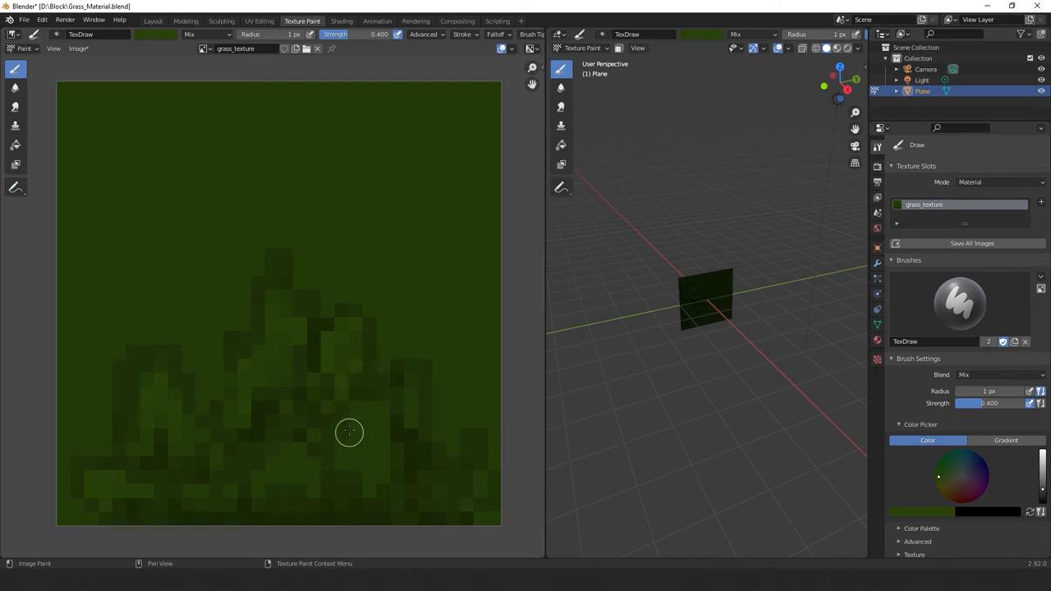
mouse_move(381, 434)
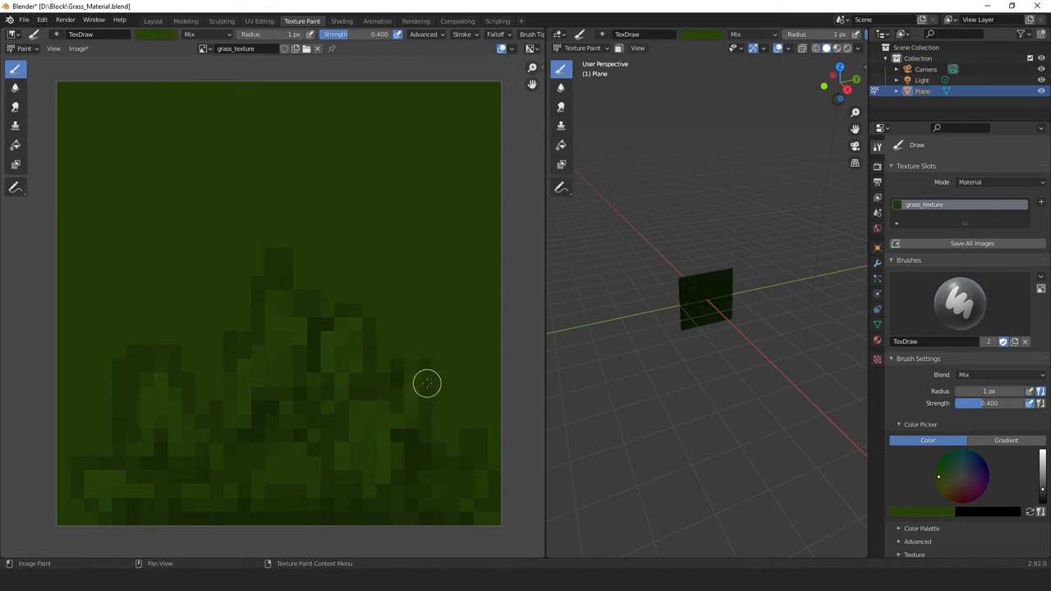
mouse_move(450, 469)
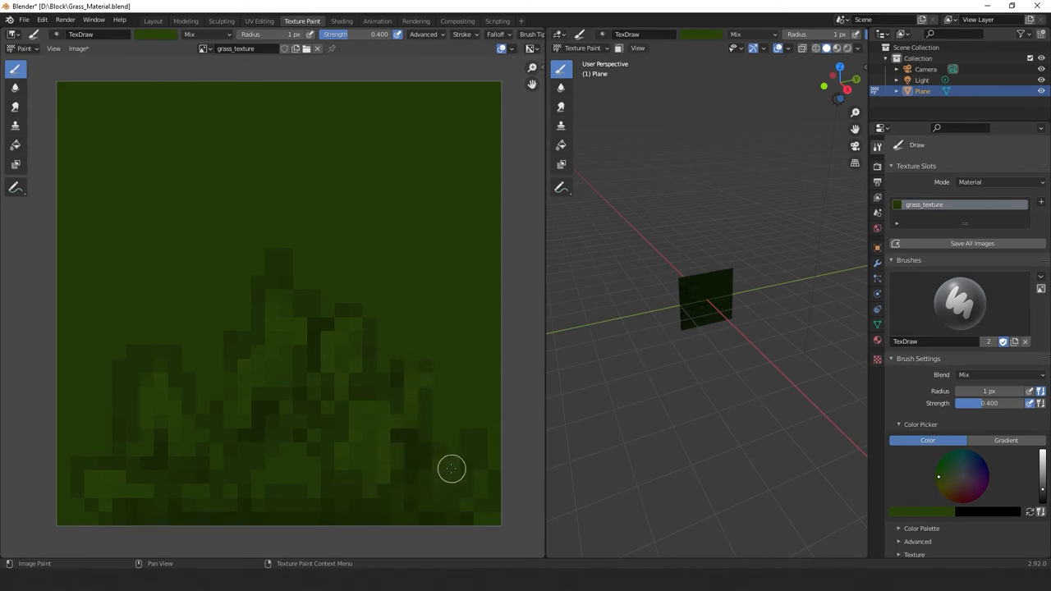
mouse_move(440, 480)
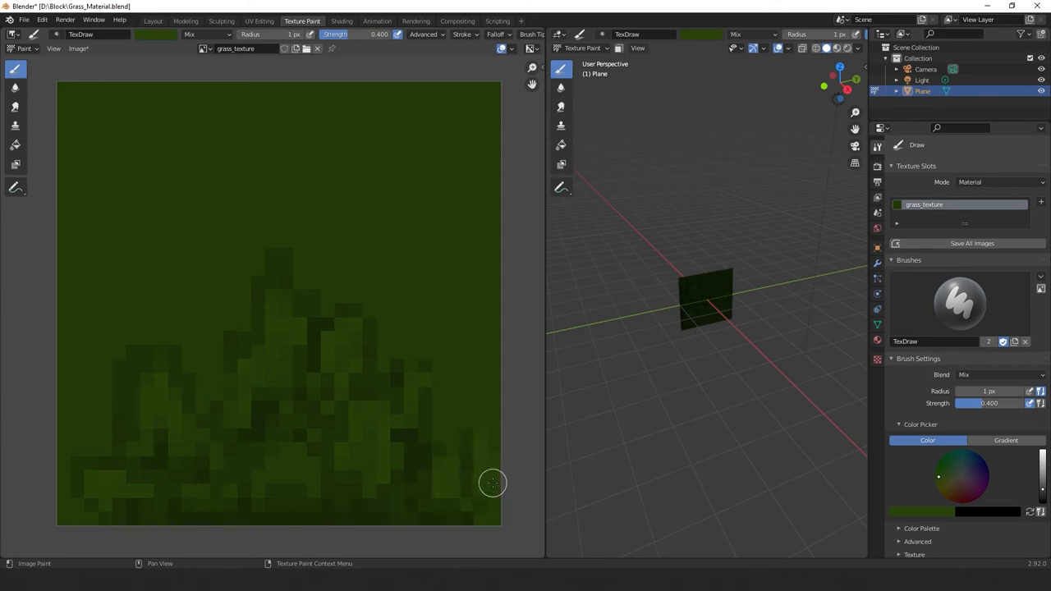
mouse_move(353, 457)
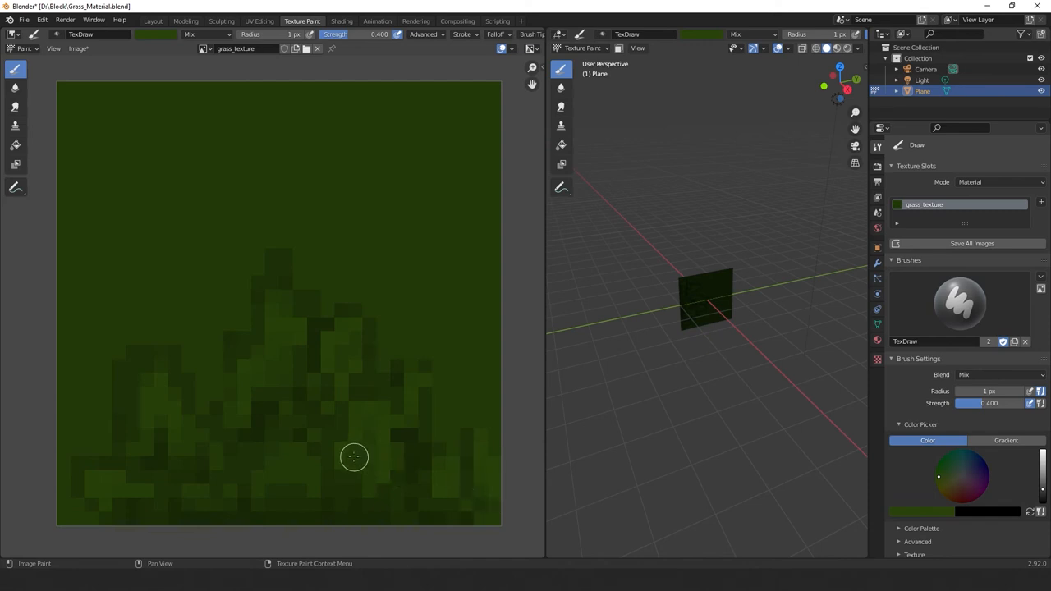
mouse_move(263, 466)
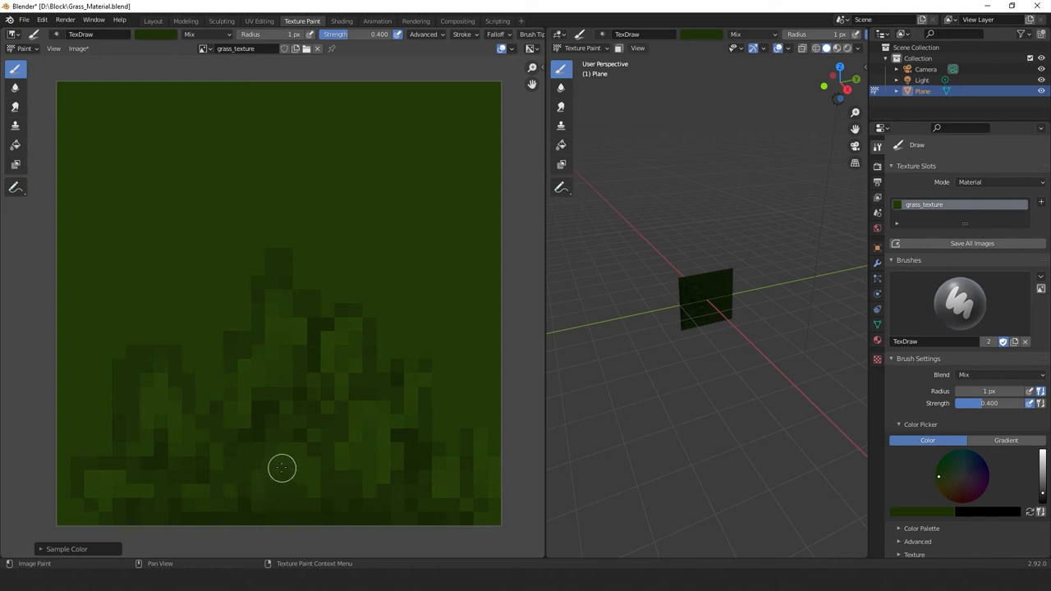
mouse_move(312, 466)
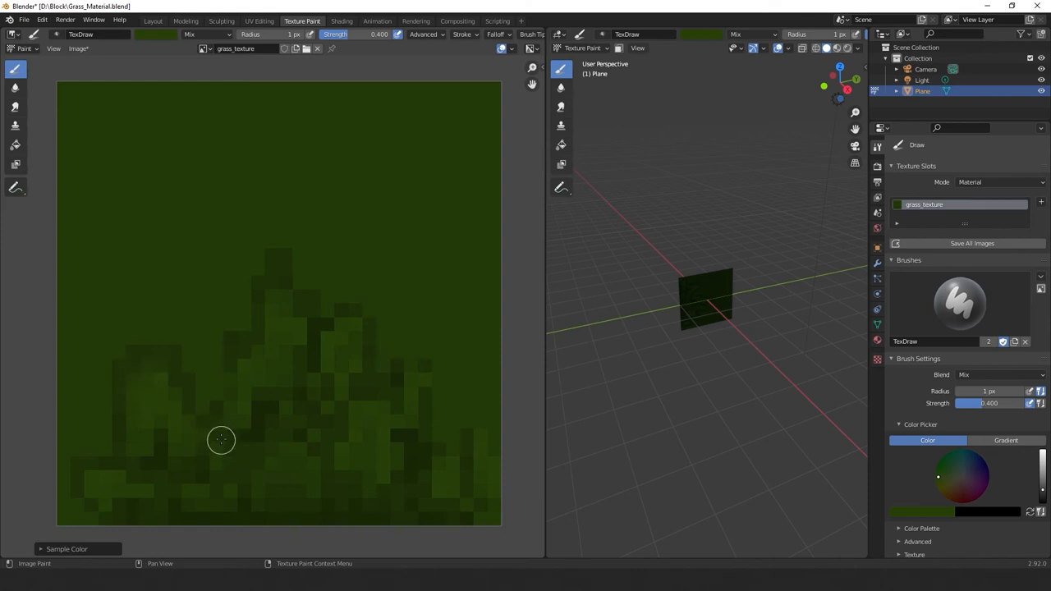
mouse_move(323, 341)
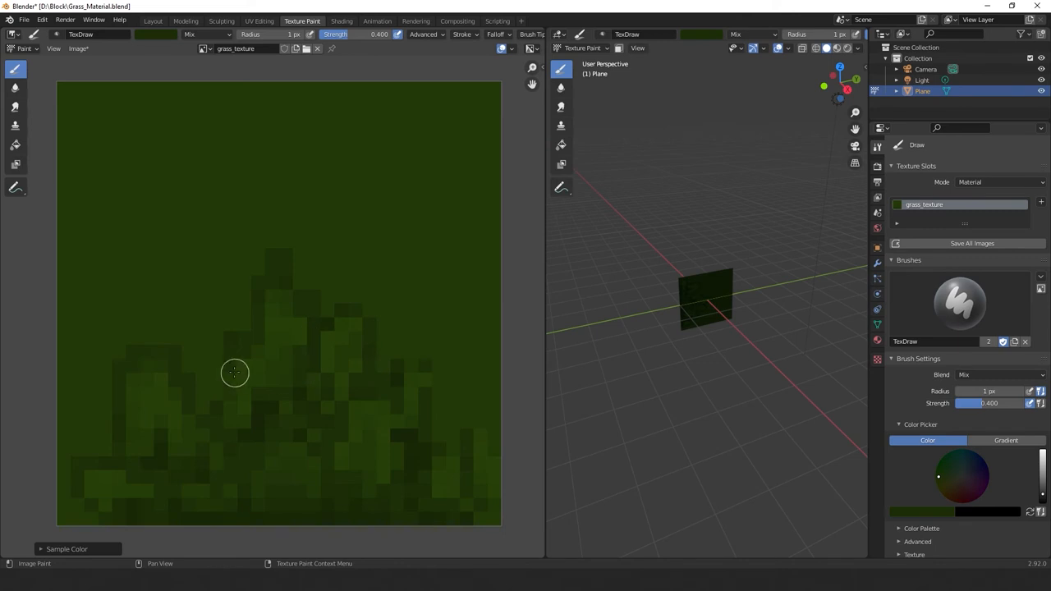
mouse_move(243, 433)
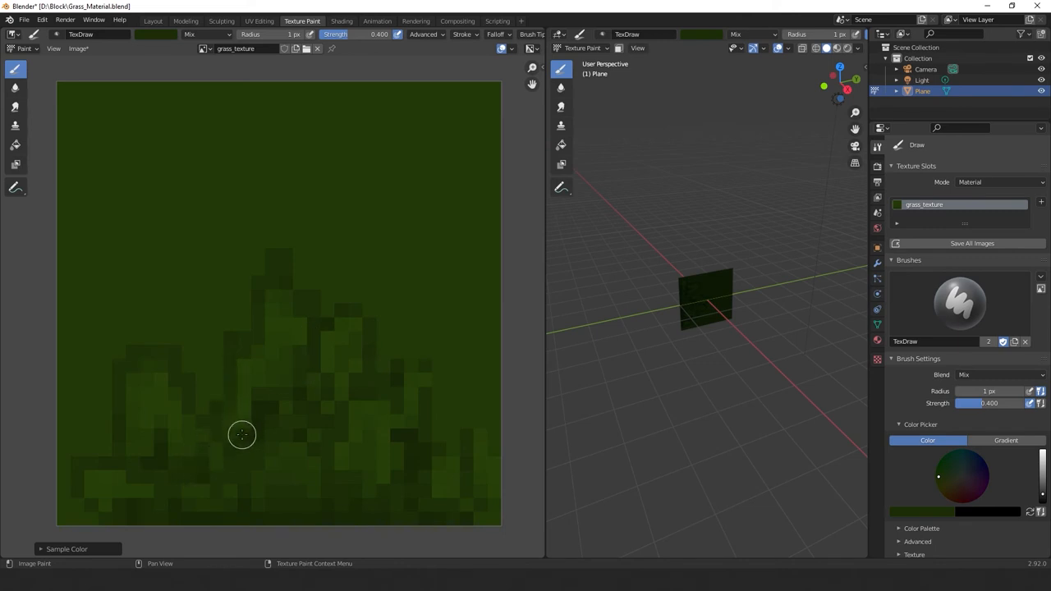
mouse_move(205, 46)
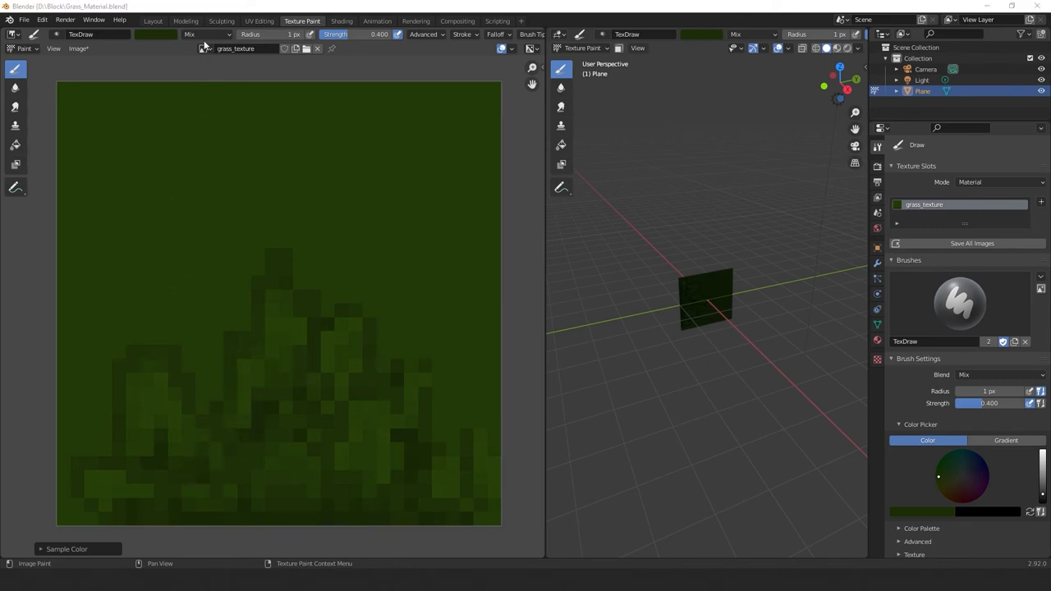
- Set the brush to Erase Alpha and erase the background along the grass outline
click(205, 33)
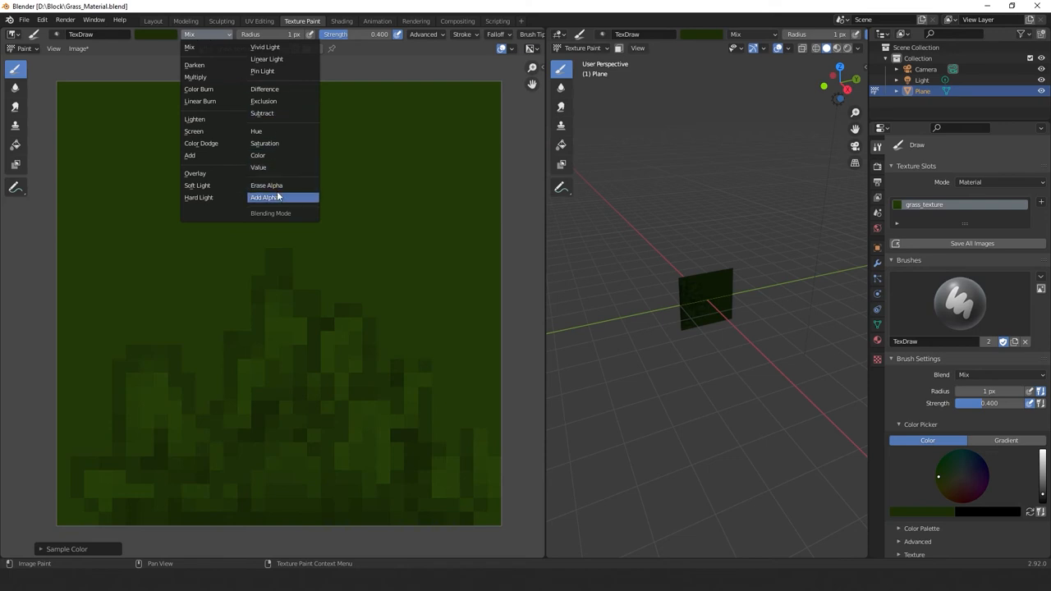
click(266, 184)
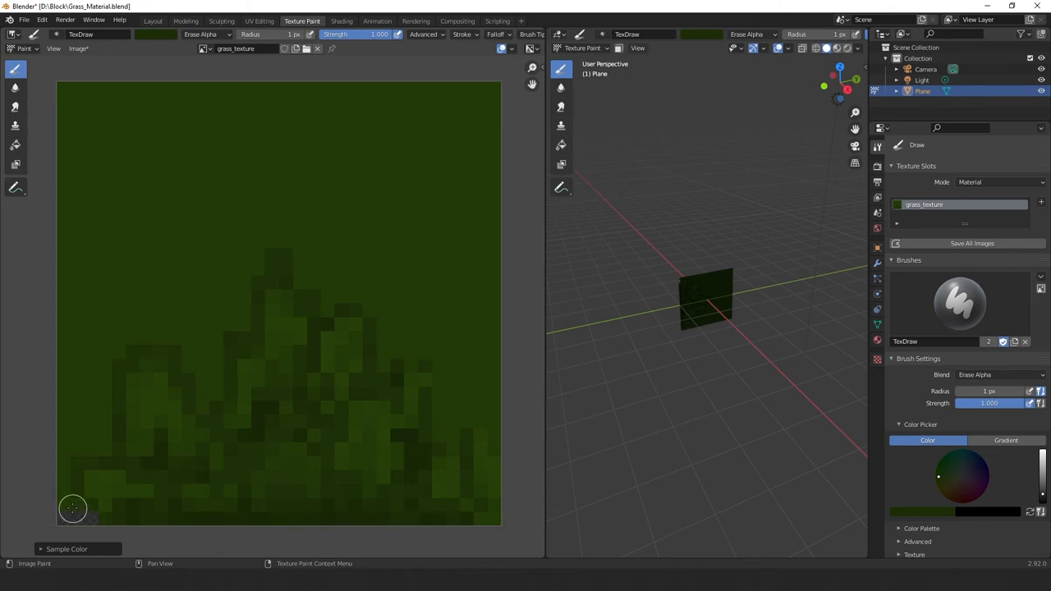
drag(72, 509, 110, 356)
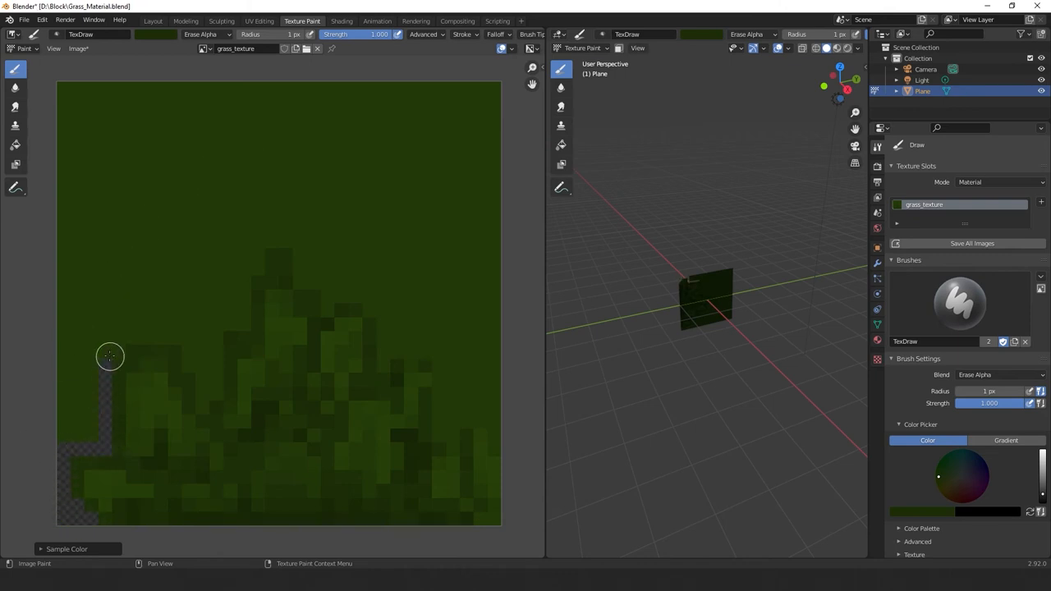
drag(109, 355, 191, 364)
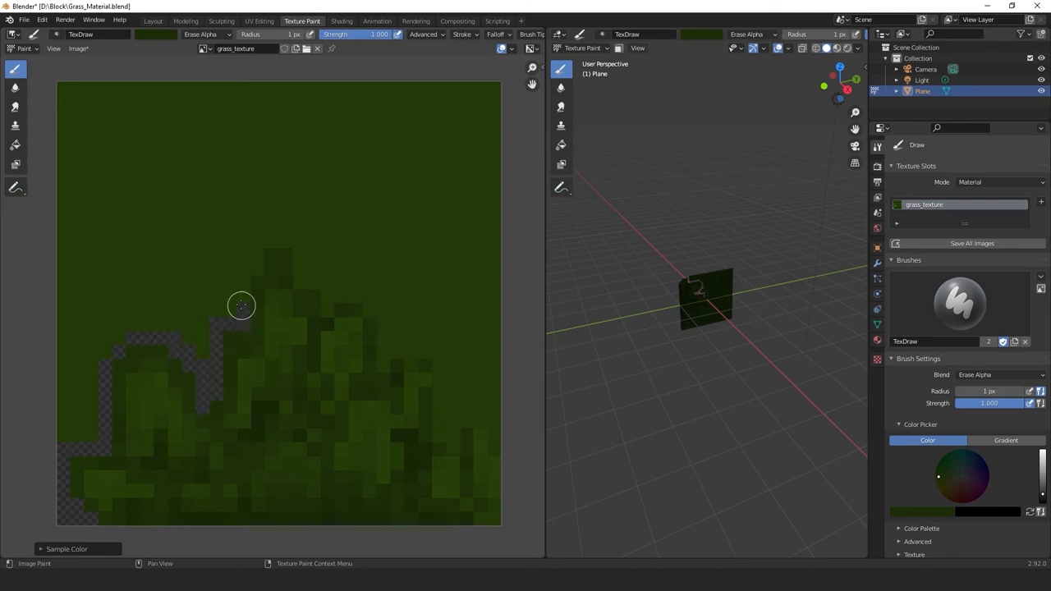
drag(242, 306, 325, 294)
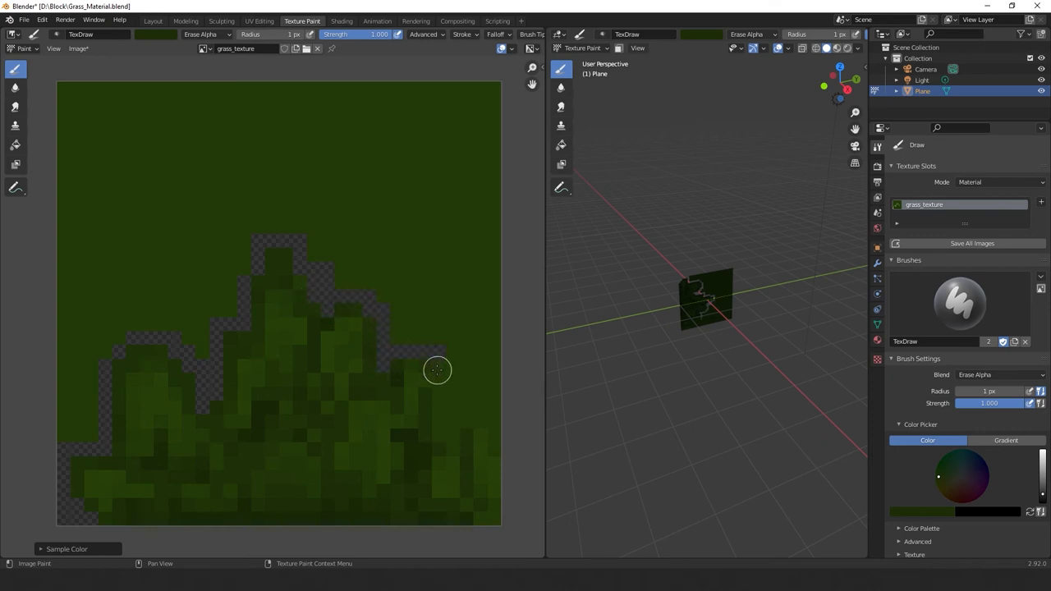
drag(437, 371, 458, 420)
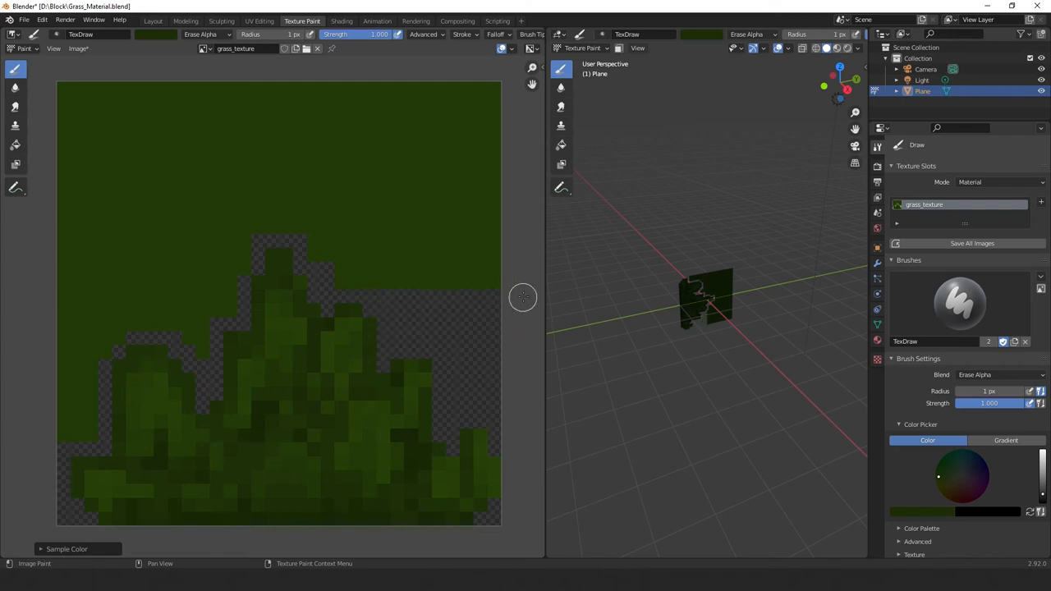
- Erase the remaining upper green background so only the grass silhouette stays on transparency
drag(522, 297, 65, 365)
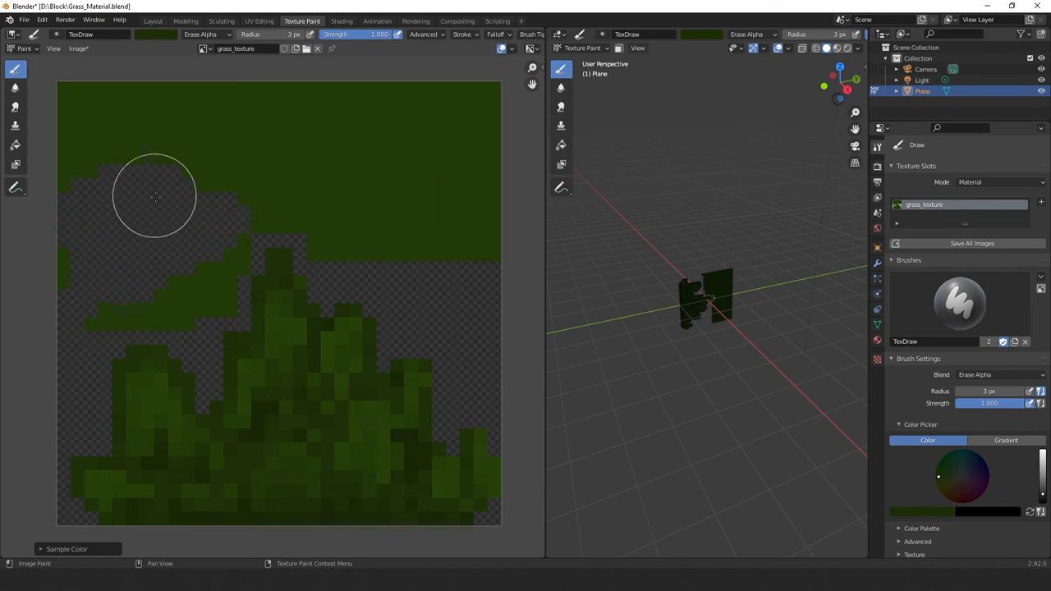
drag(151, 195, 243, 262)
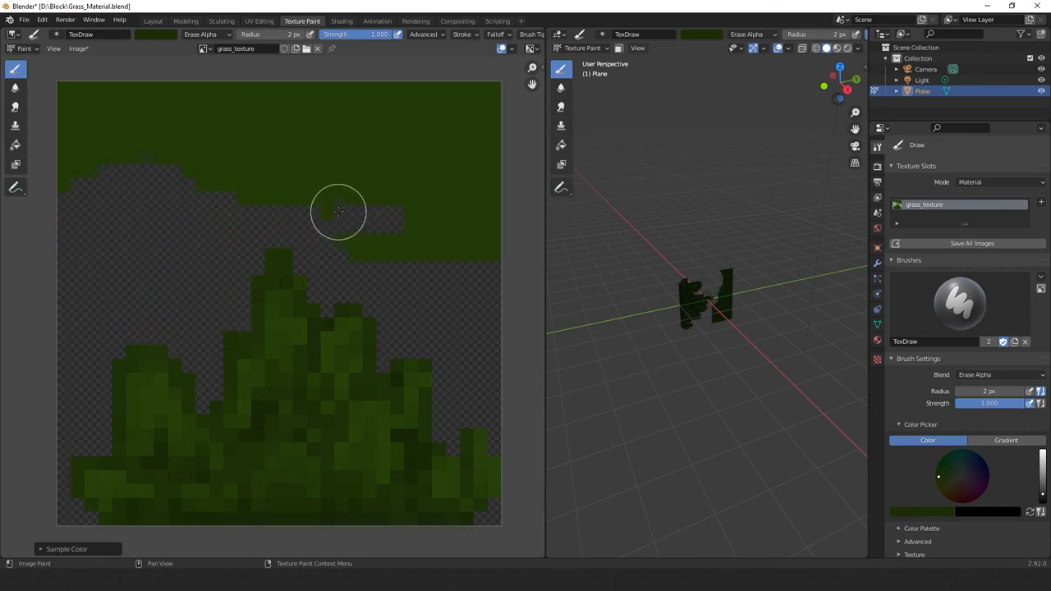
drag(338, 212, 446, 148)
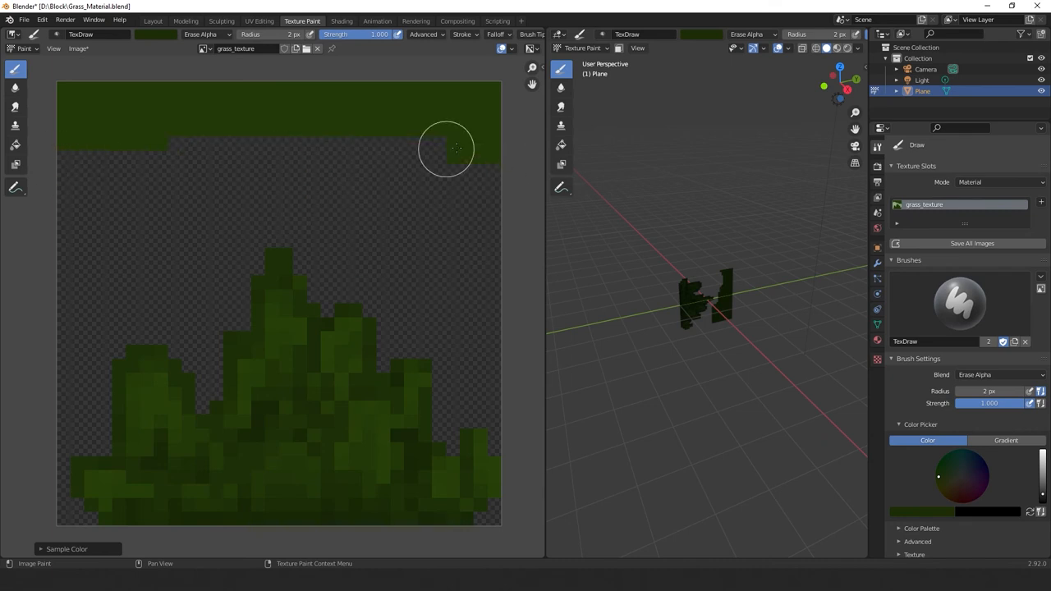
drag(446, 148, 473, 133)
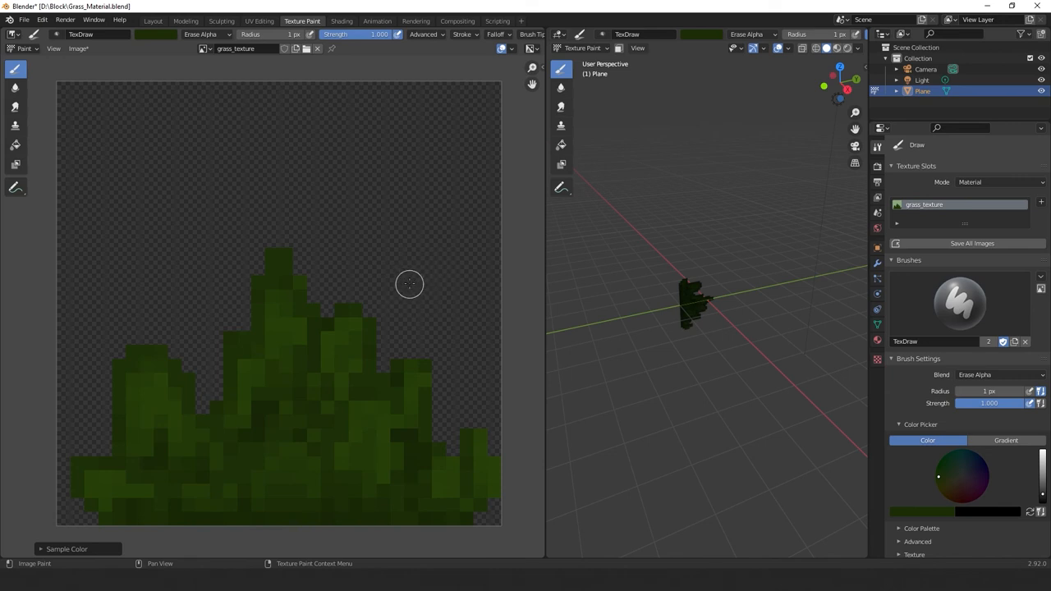
mouse_move(411, 271)
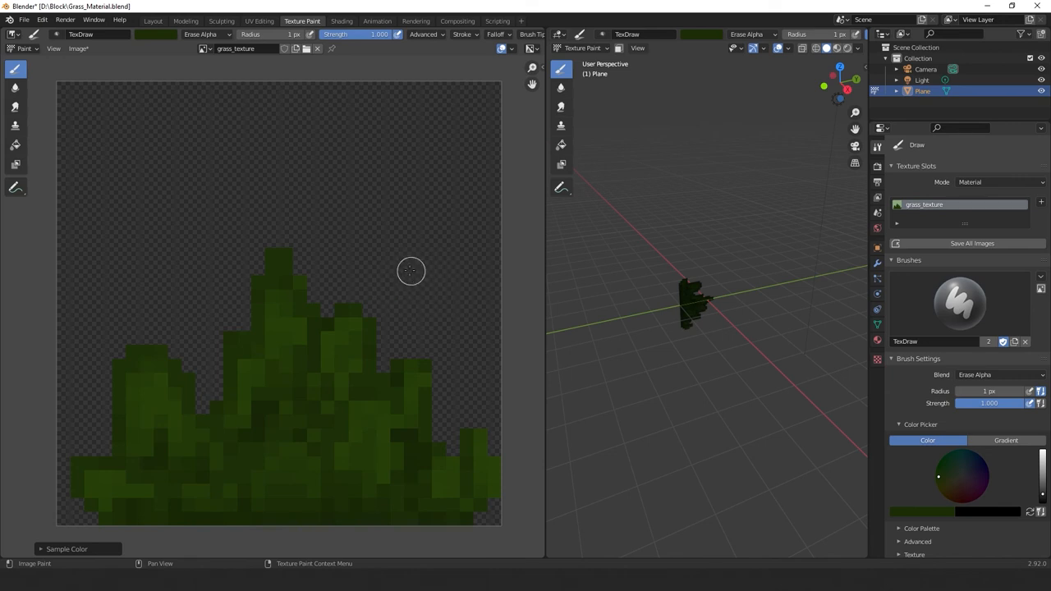
- In the Layout workspace with Material Preview, set the grass material's Blend Mode to Alpha Clip
click(153, 19)
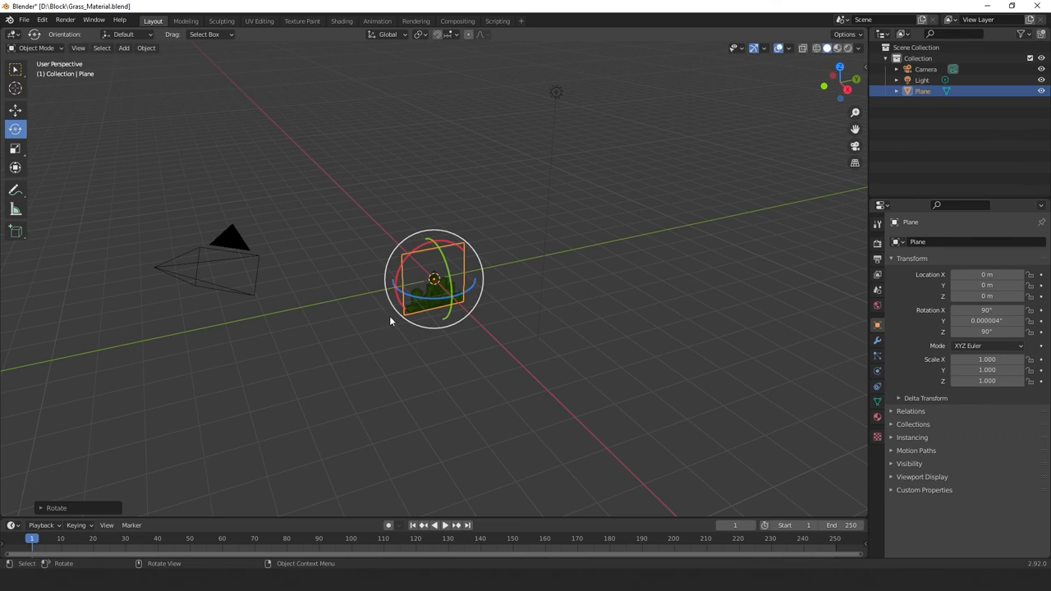
click(838, 48)
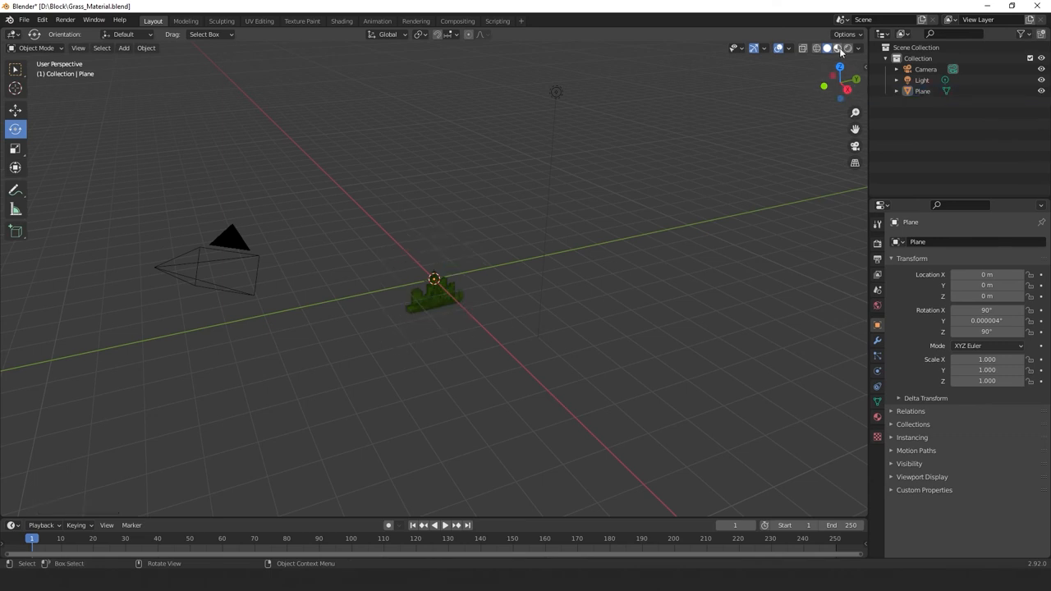
click(837, 48)
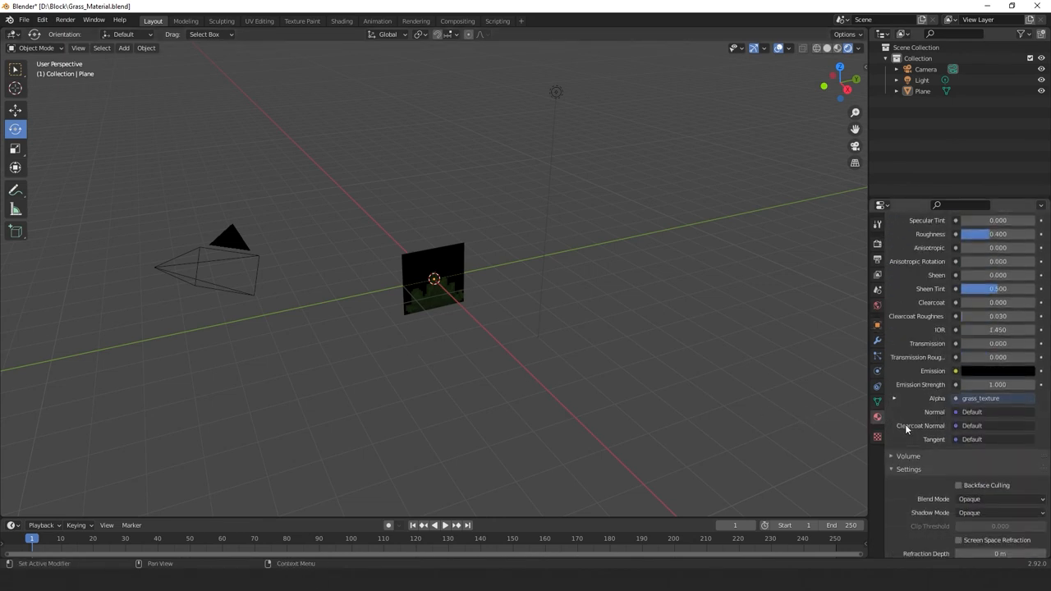
click(998, 440)
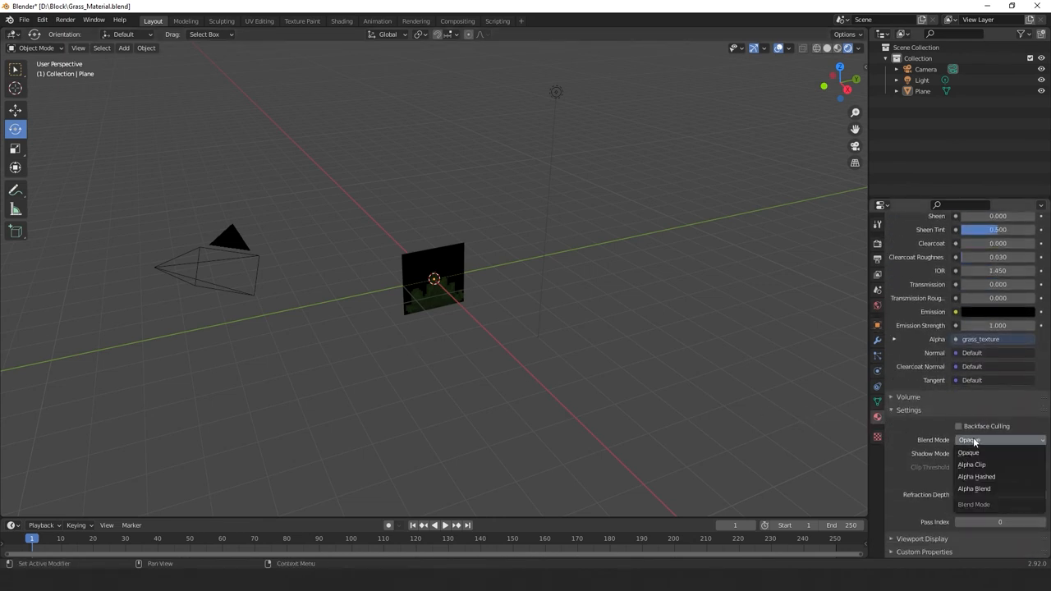
mouse_move(972, 464)
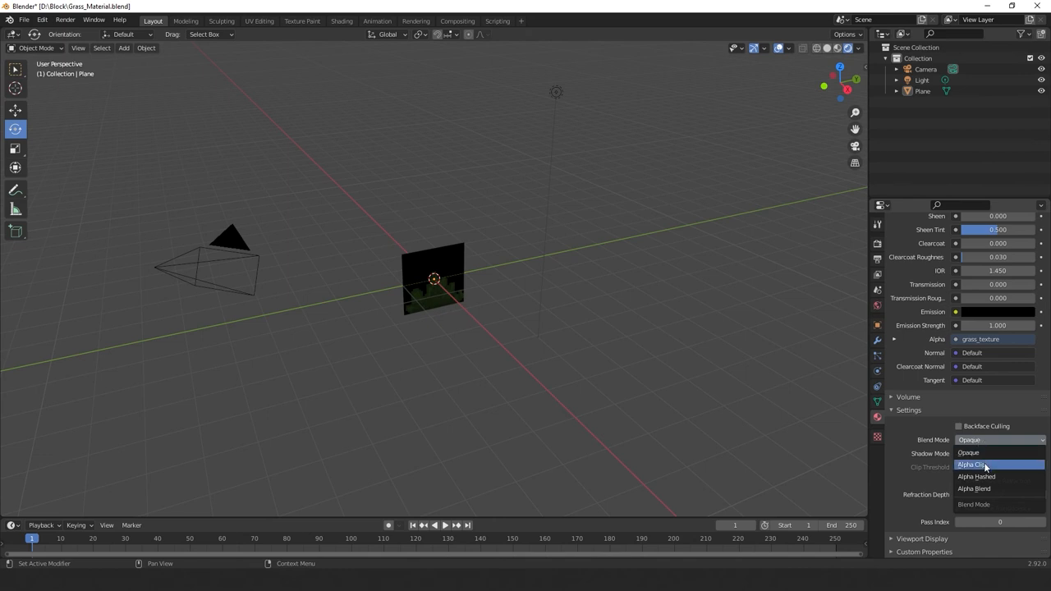
click(972, 464)
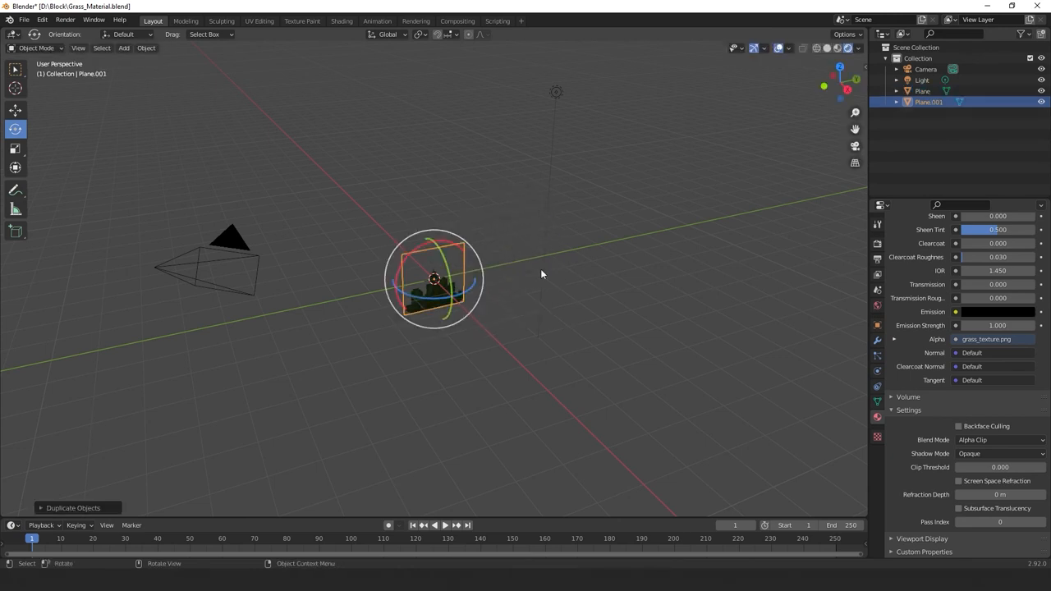
mouse_move(440, 302)
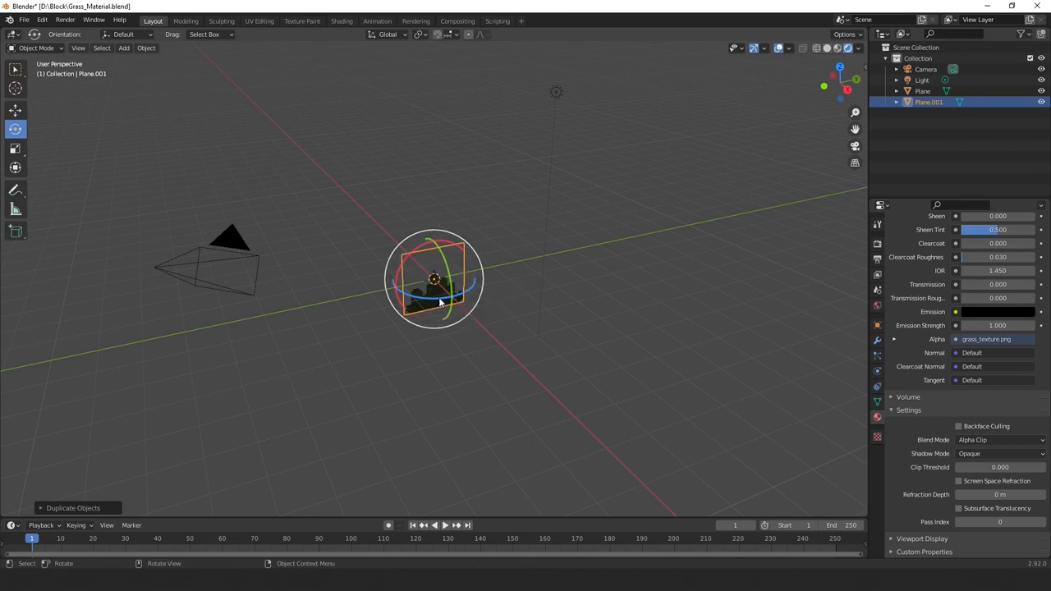
- Rotate the duplicated grass plane 90° about Z so it crosses the original
key(r)
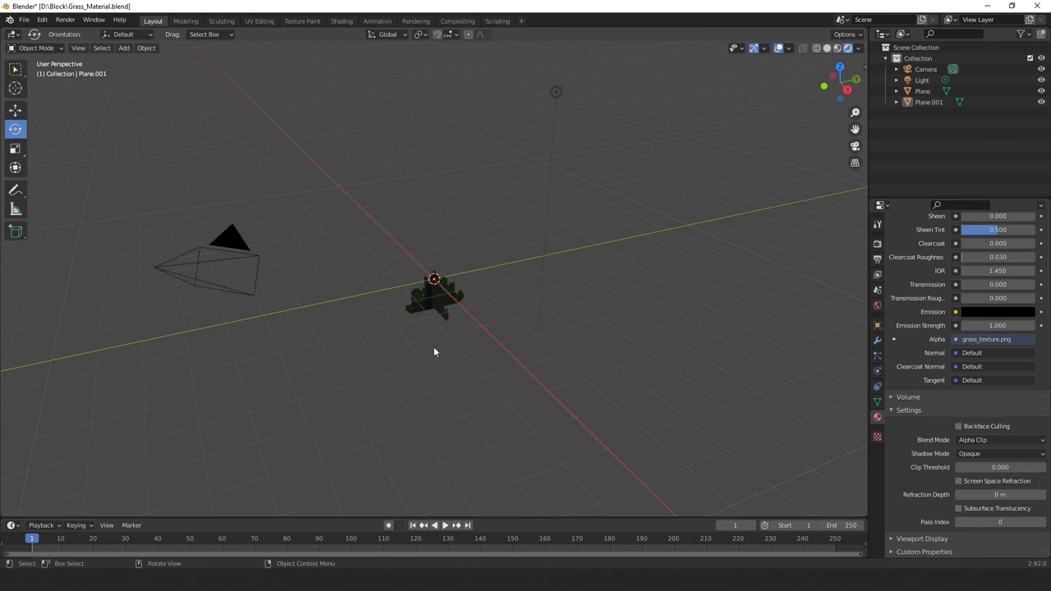
click(434, 295)
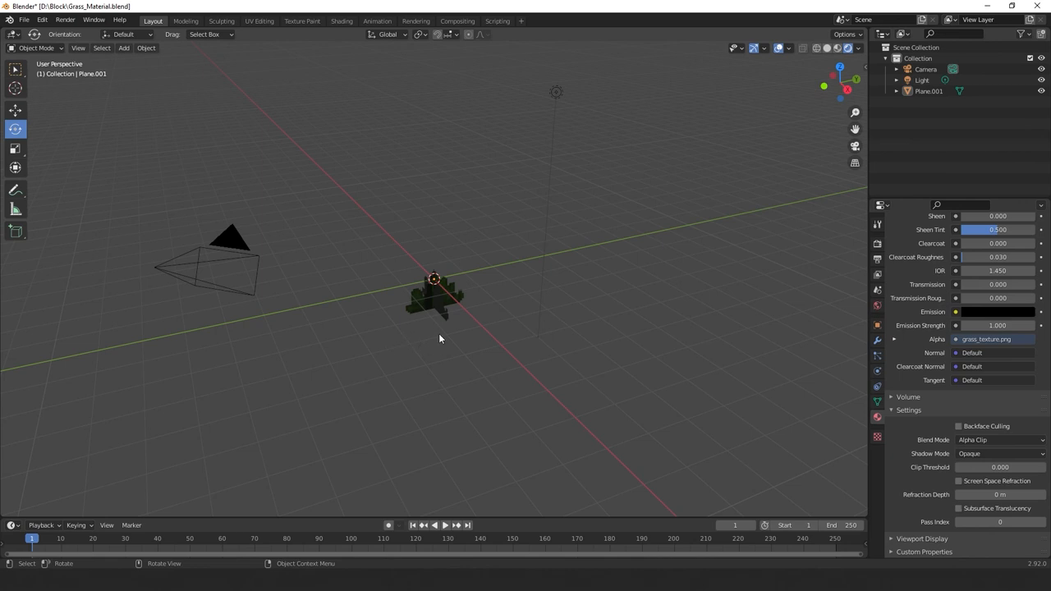
mouse_move(457, 343)
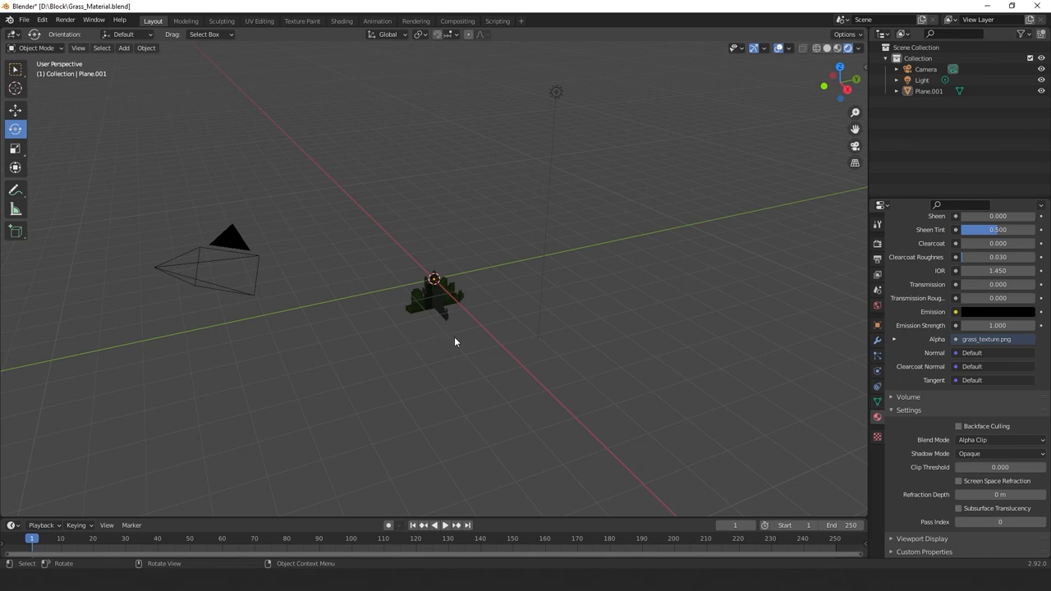
- Enable Backface Culling on the grass material, orbit to check, and select the duplicate plane
click(959, 427)
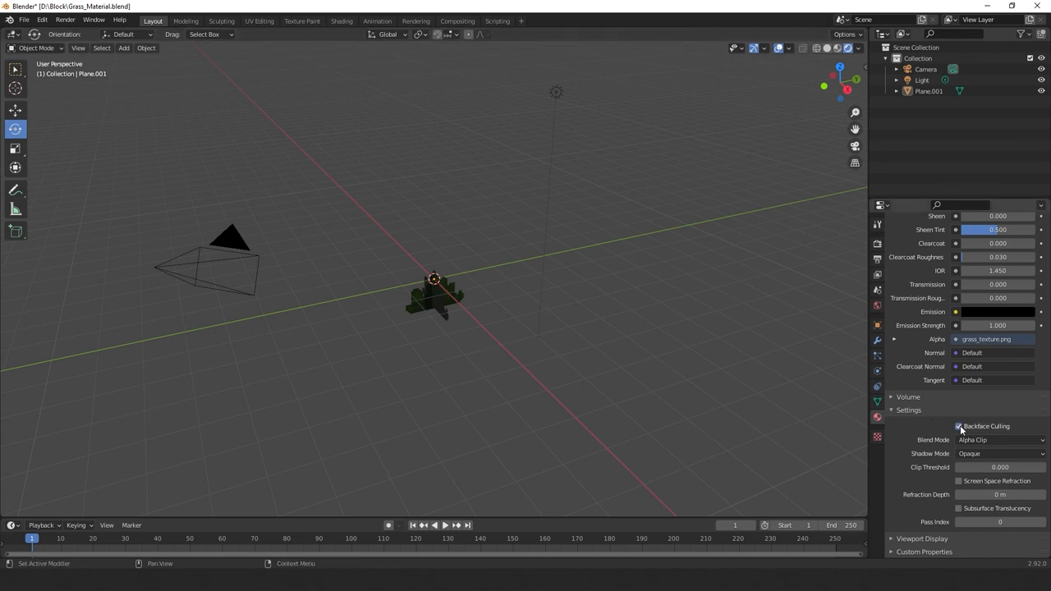
click(958, 427)
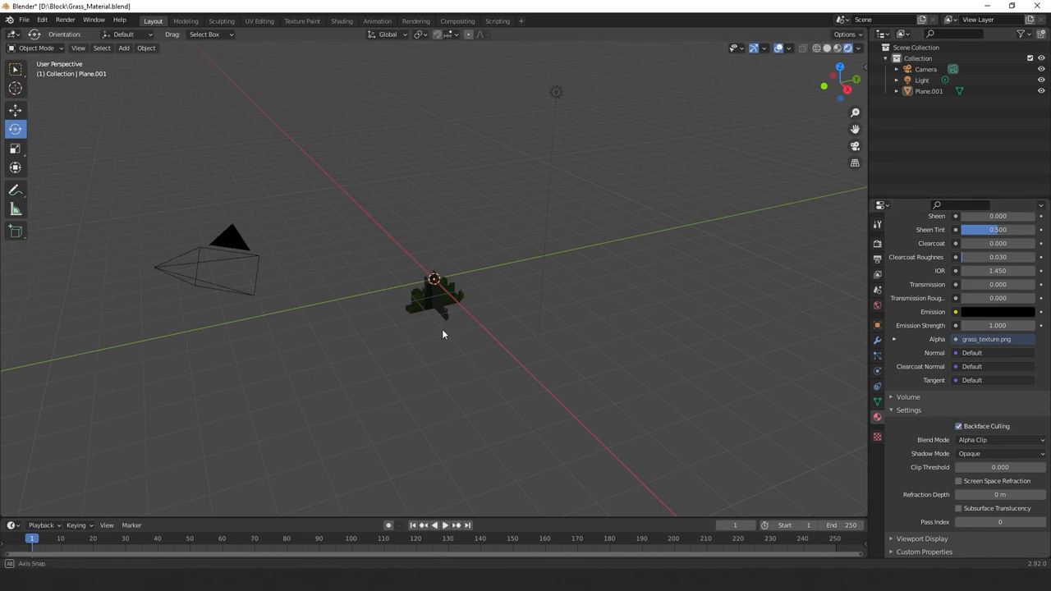
drag(443, 335, 627, 328)
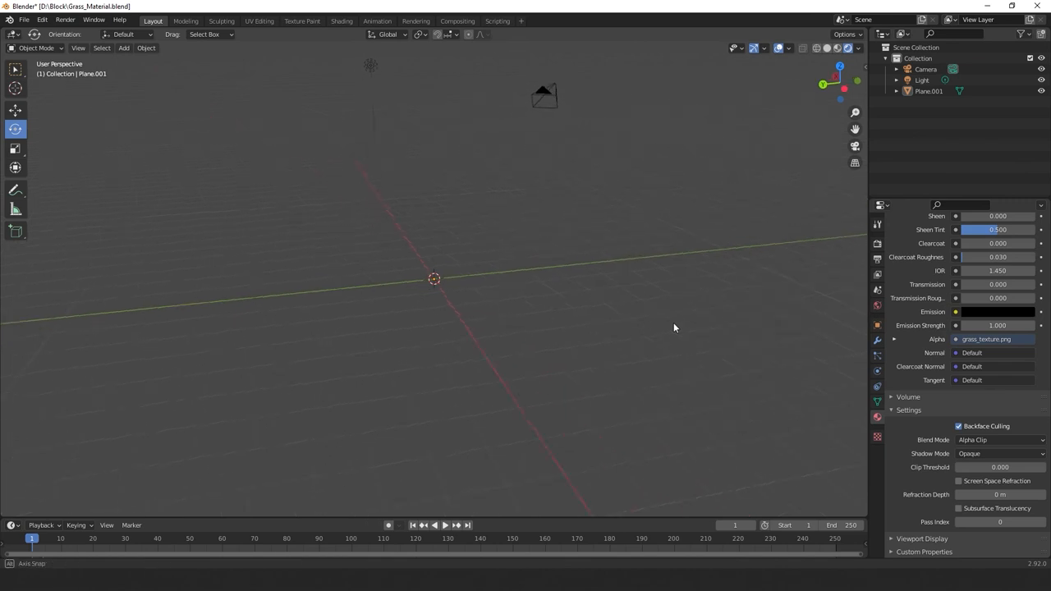
drag(673, 328, 476, 332)
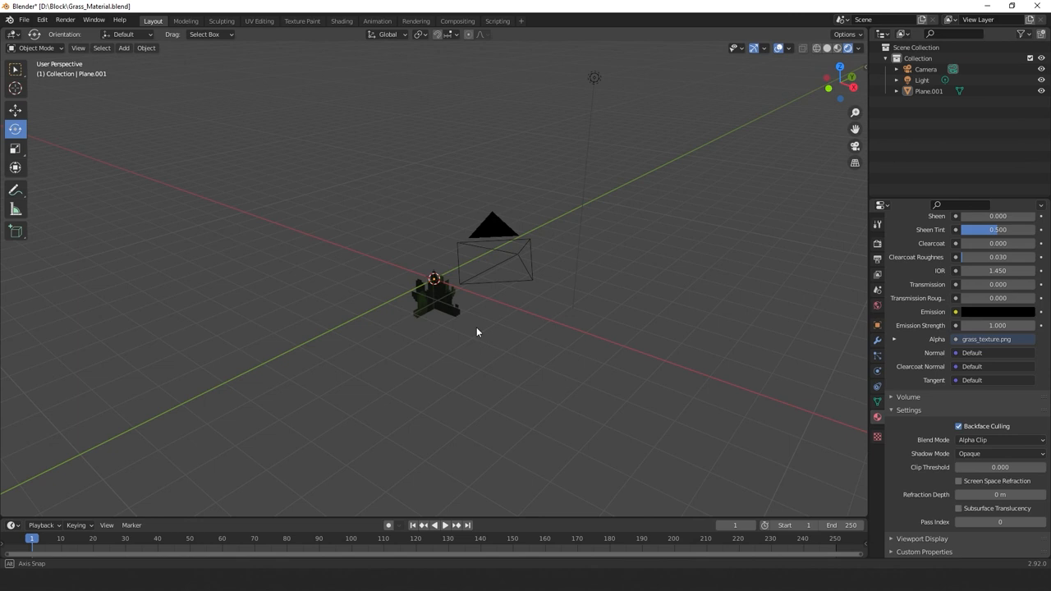
click(435, 296)
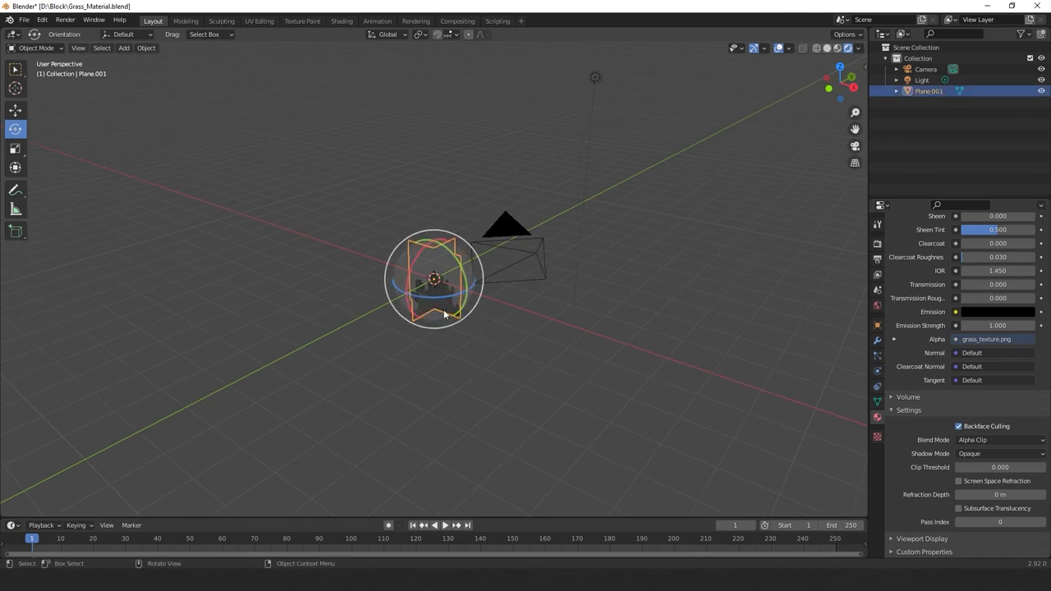
mouse_move(445, 316)
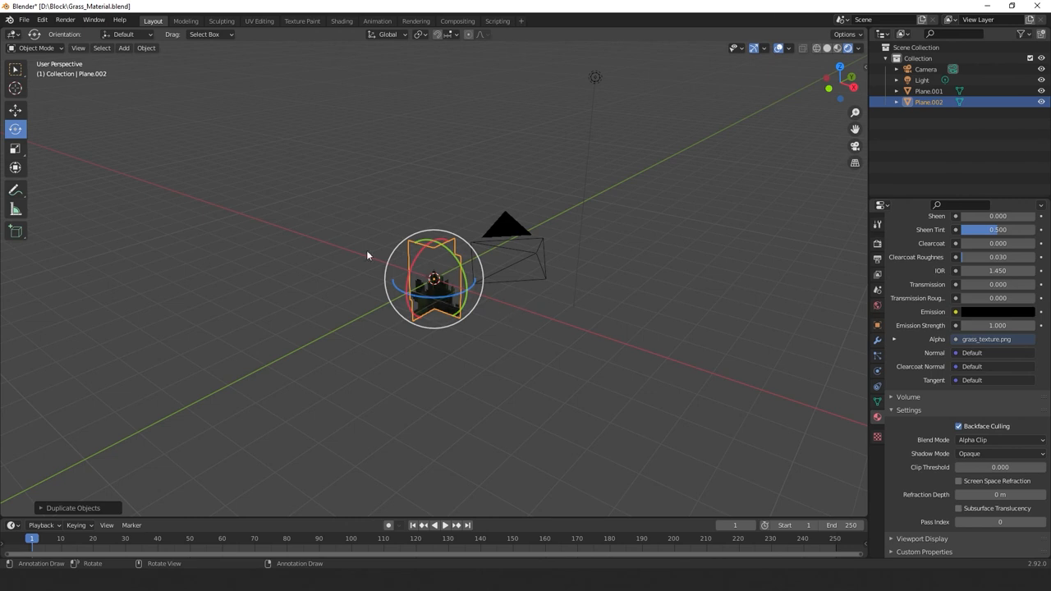
- Duplicate the grass plane and flip the copy's face normals in Edit Mode, returning to Object Mode
key(Tab)
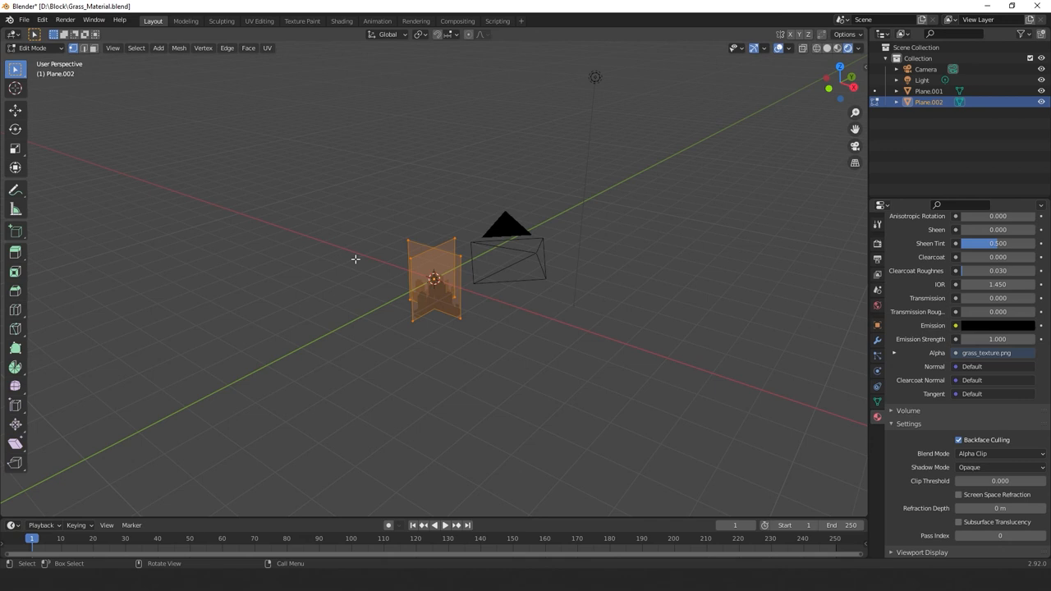
click(178, 48)
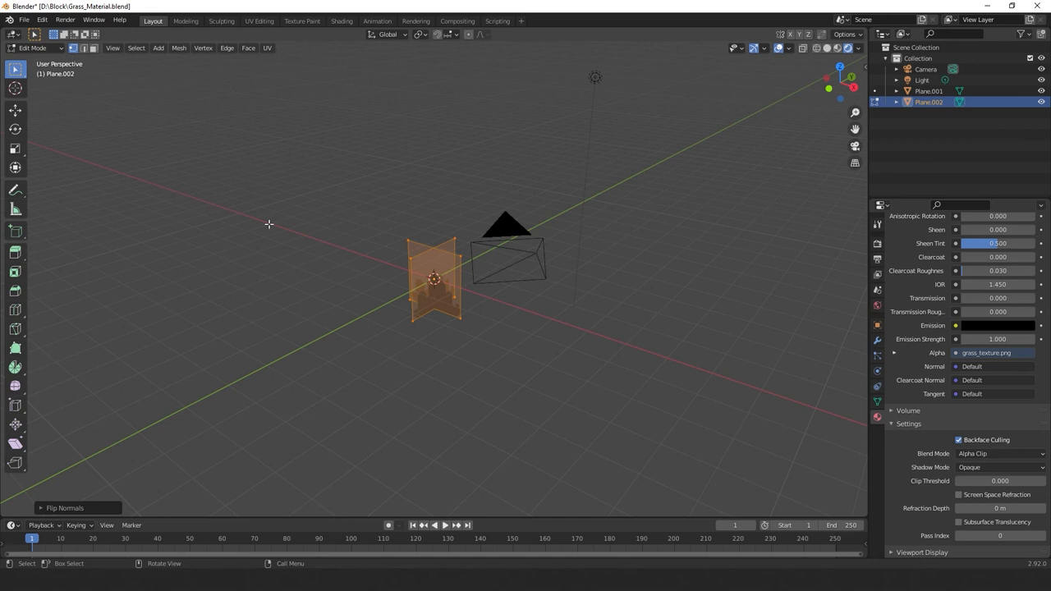
key(Tab)
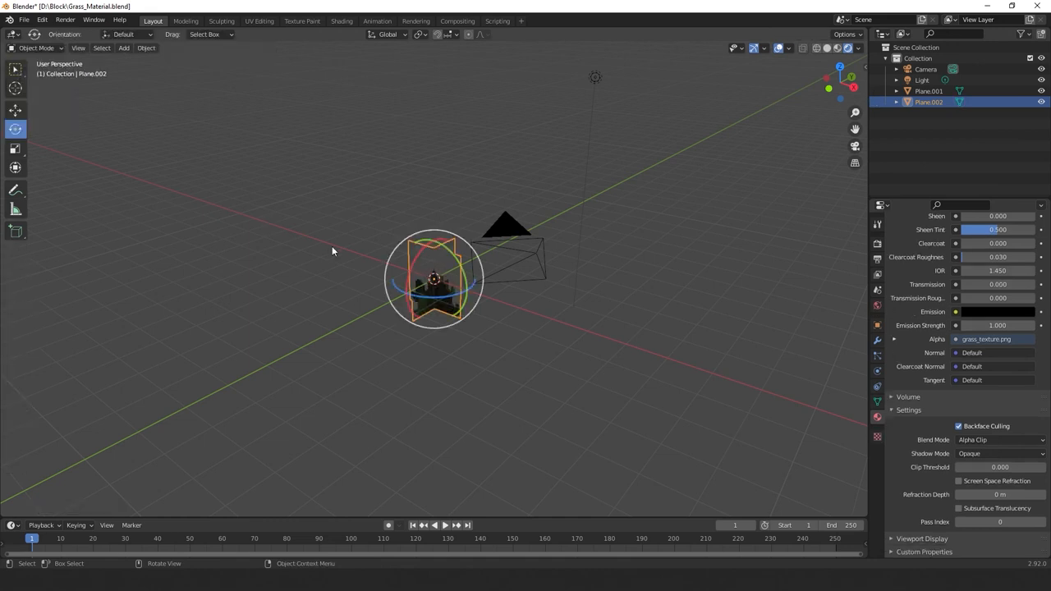